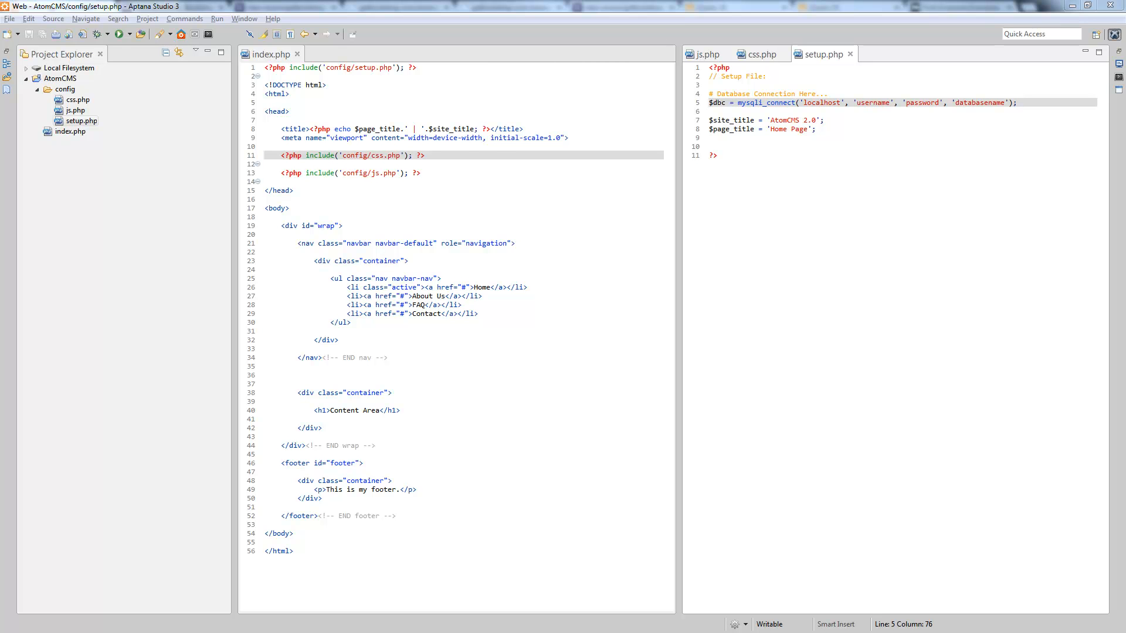
pyautogui.moveTo(468, 171)
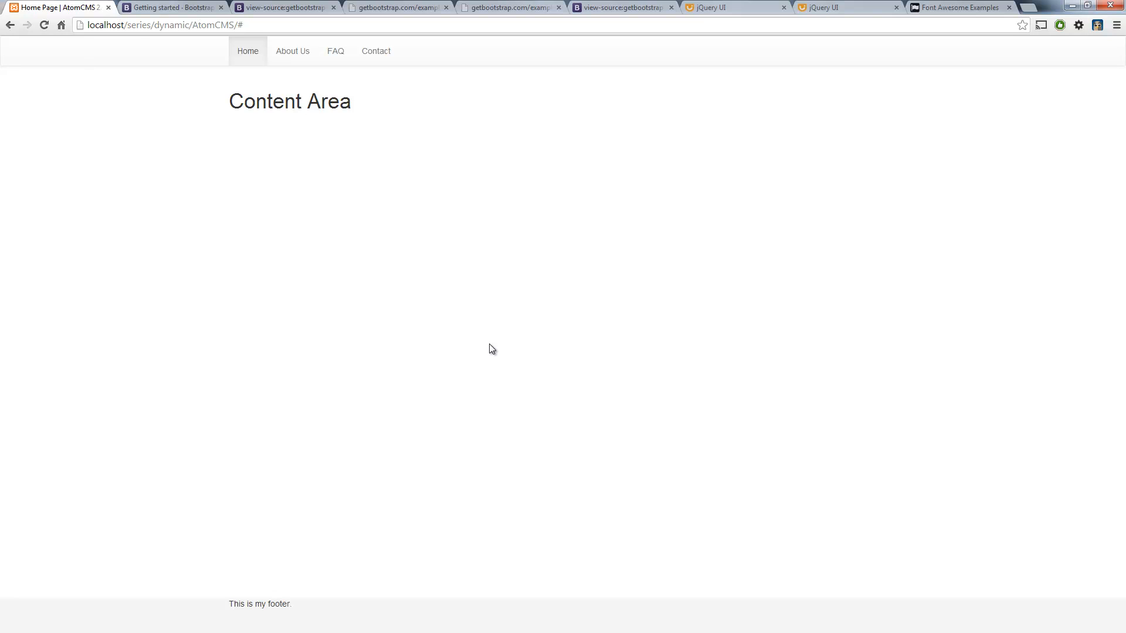
pyautogui.moveTo(492, 352)
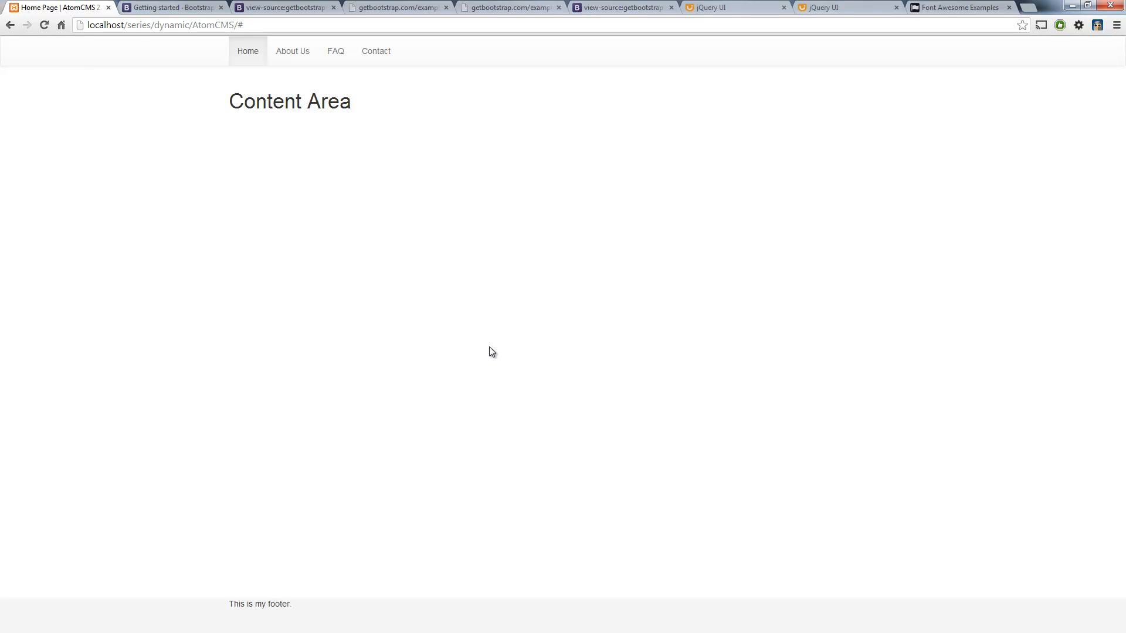
pyautogui.moveTo(485, 352)
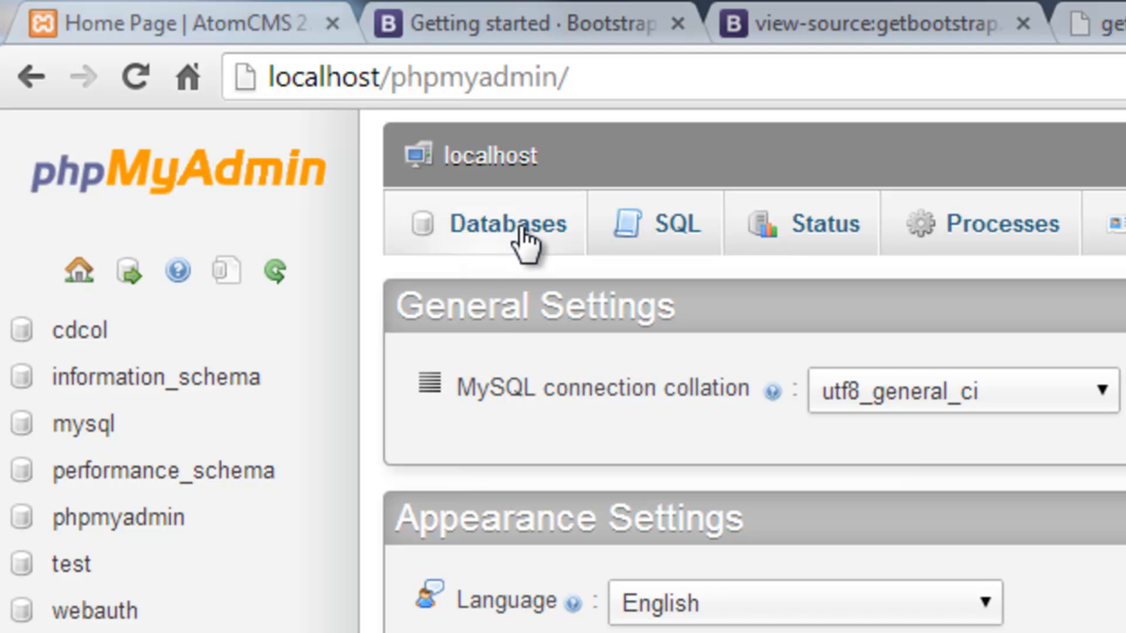
# Create an empty phpMyAdmin database named atomcms from the Databases tab
pyautogui.click(509, 224)
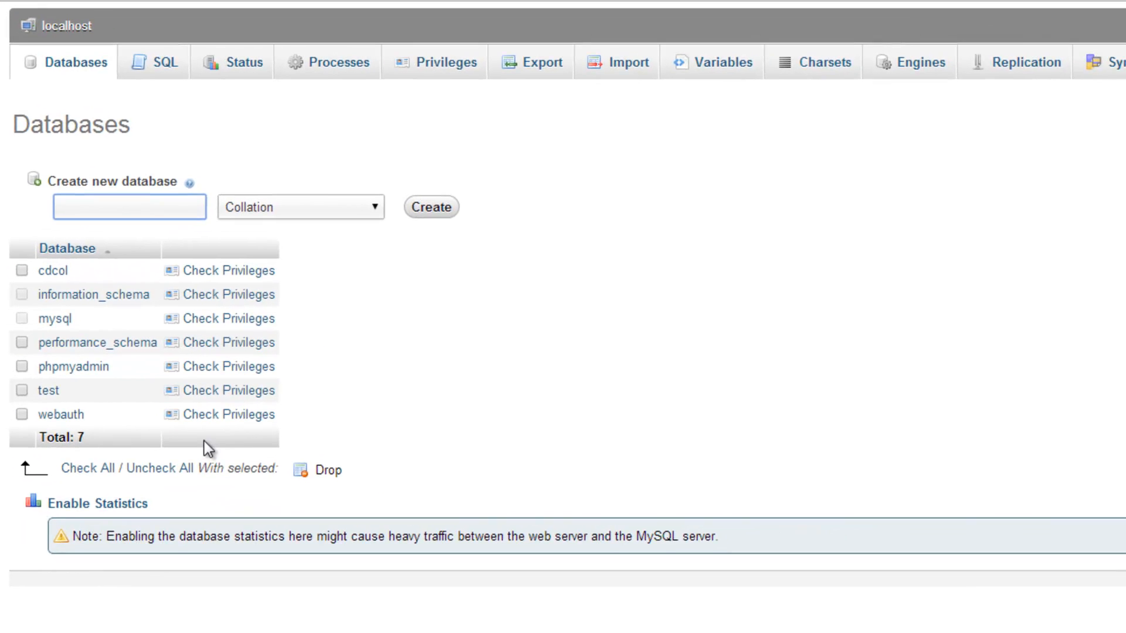
pyautogui.write('atomcms')
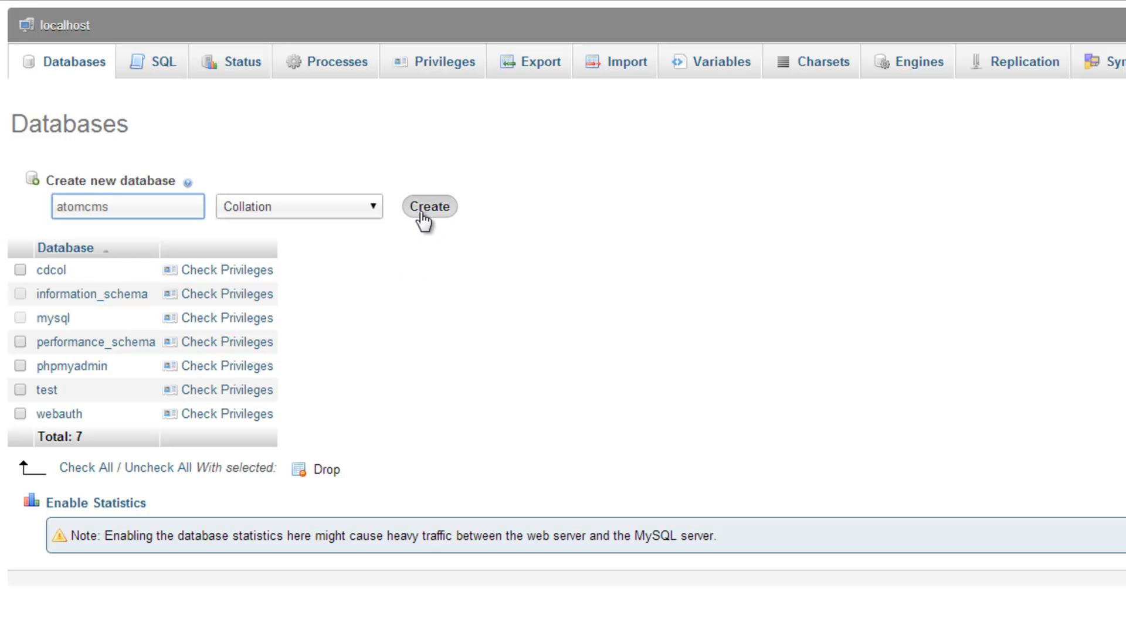
pyautogui.click(429, 207)
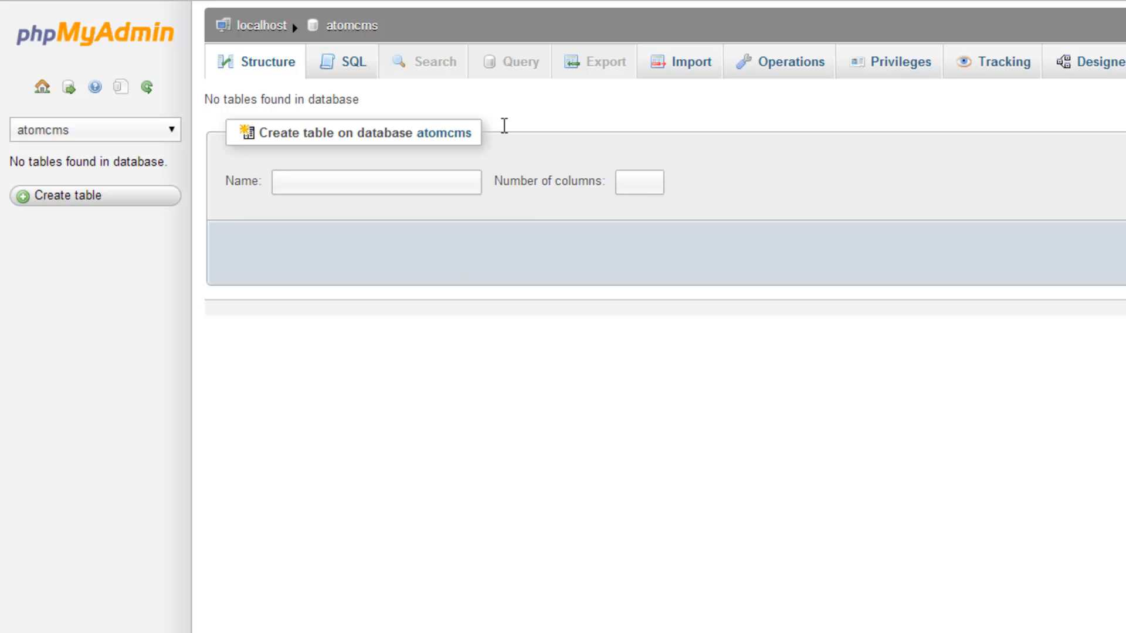
pyautogui.moveTo(523, 219)
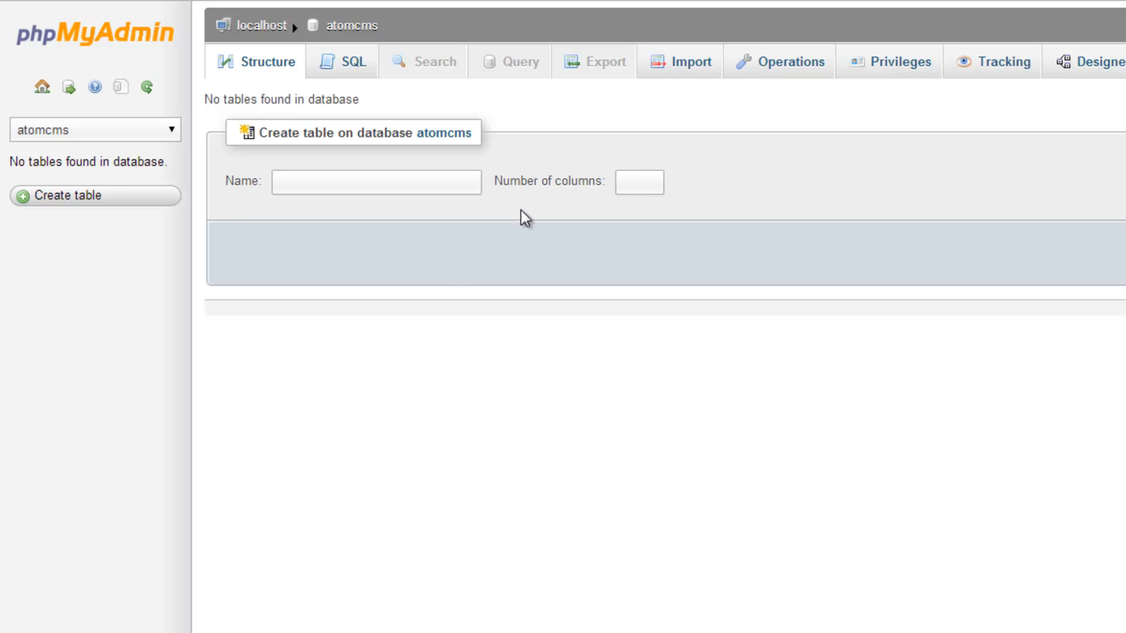
pyautogui.moveTo(383, 298)
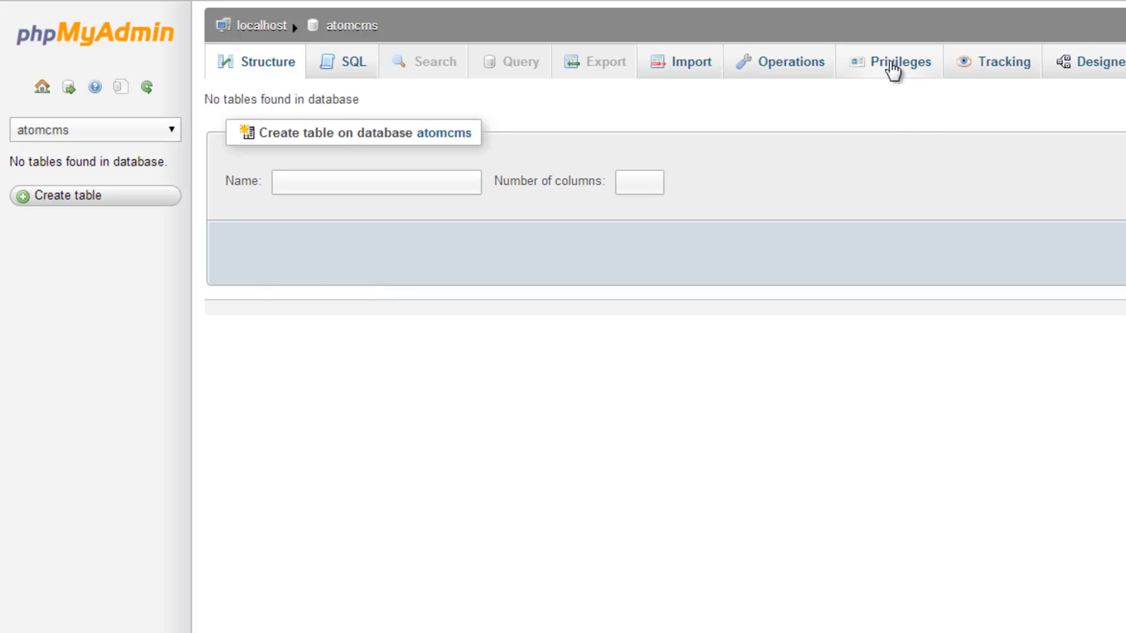
# Add a new atomcms user named dev, entering its password twice
pyautogui.click(899, 62)
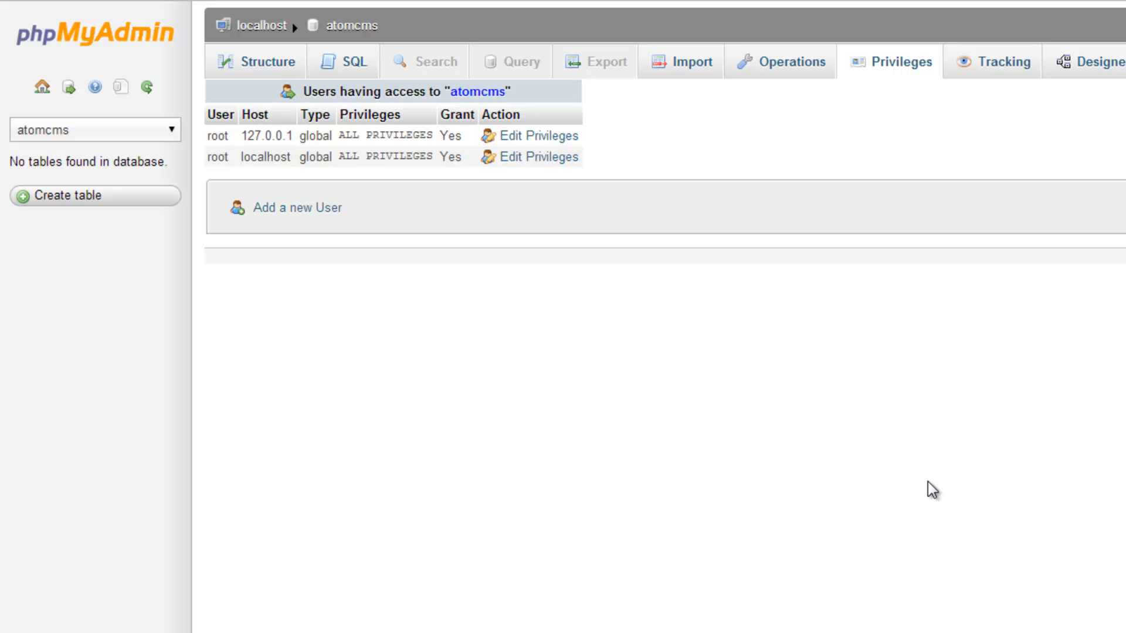
pyautogui.moveTo(317, 289)
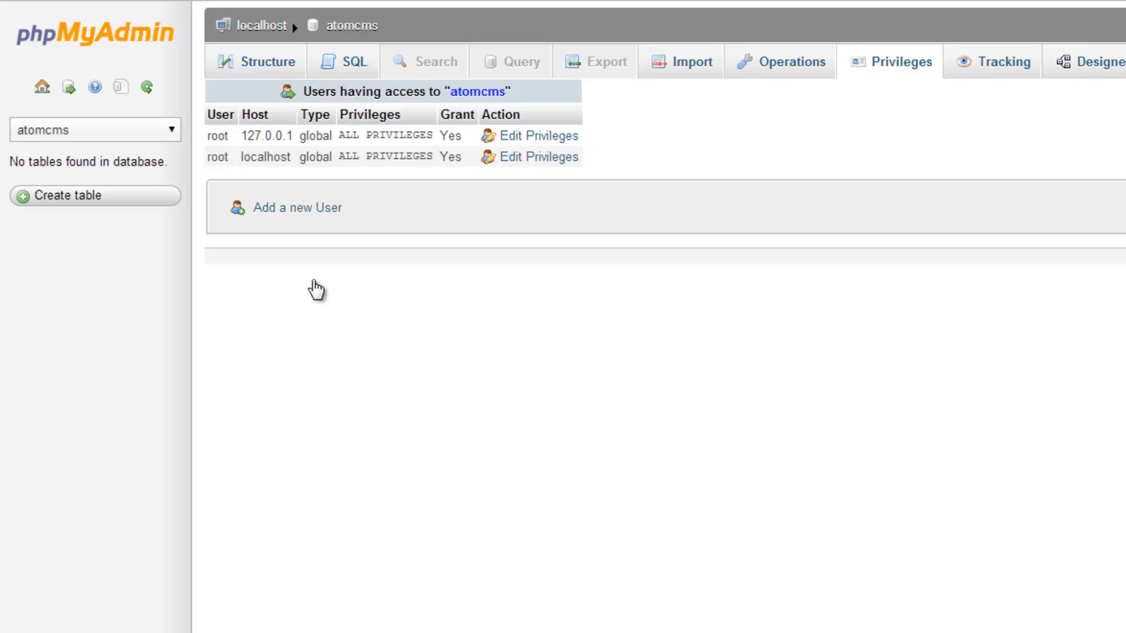
pyautogui.moveTo(224, 135)
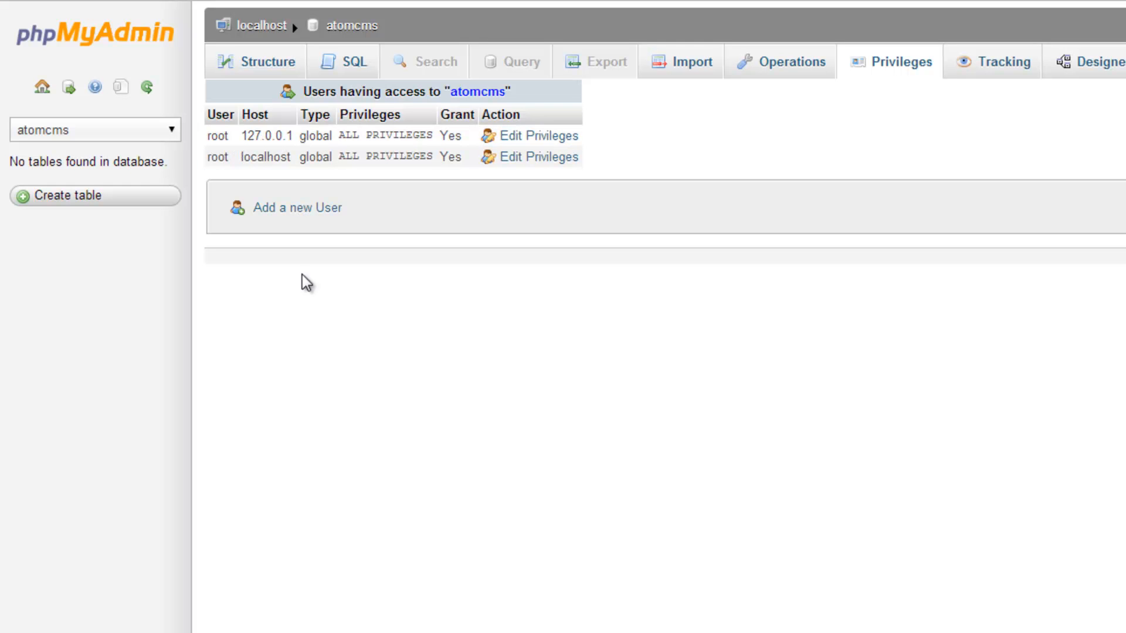
pyautogui.moveTo(295, 208)
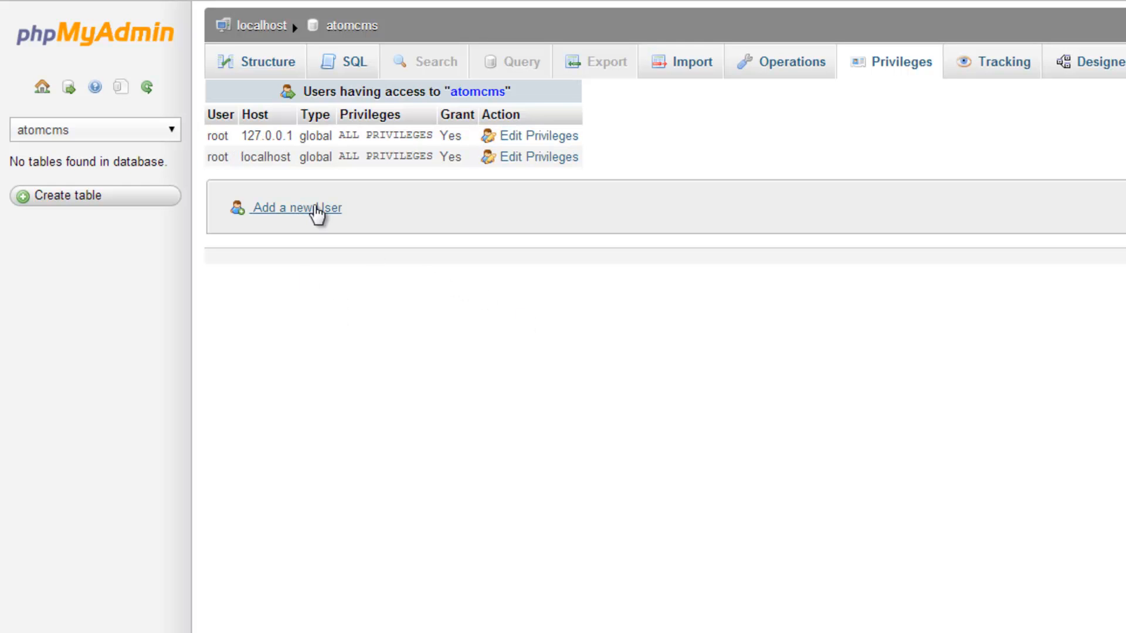
pyautogui.click(295, 208)
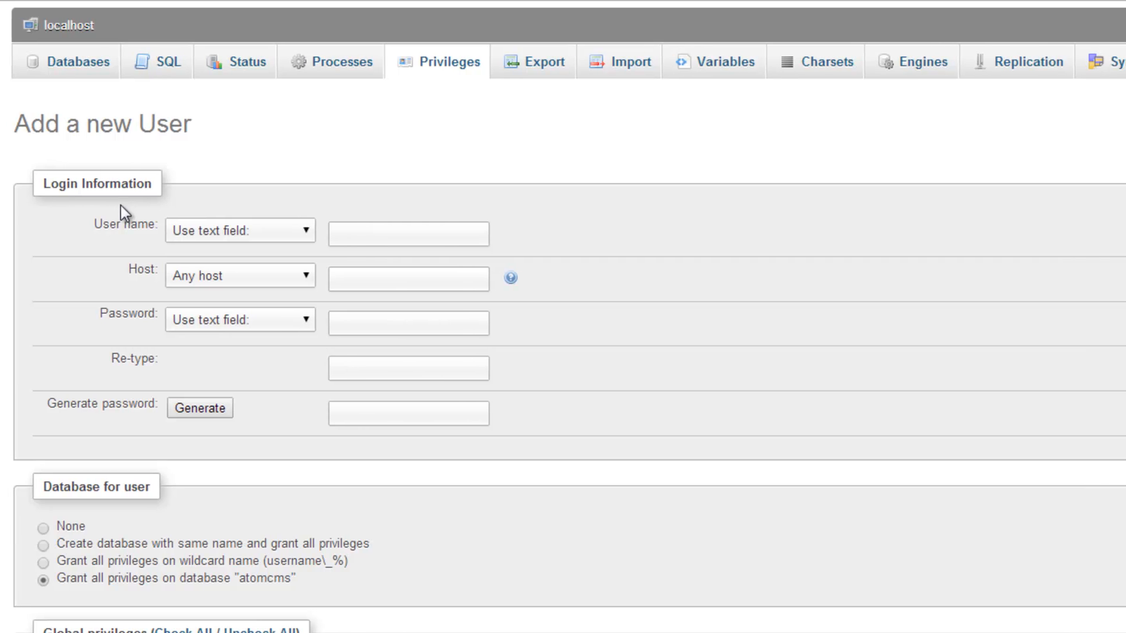
pyautogui.click(407, 233)
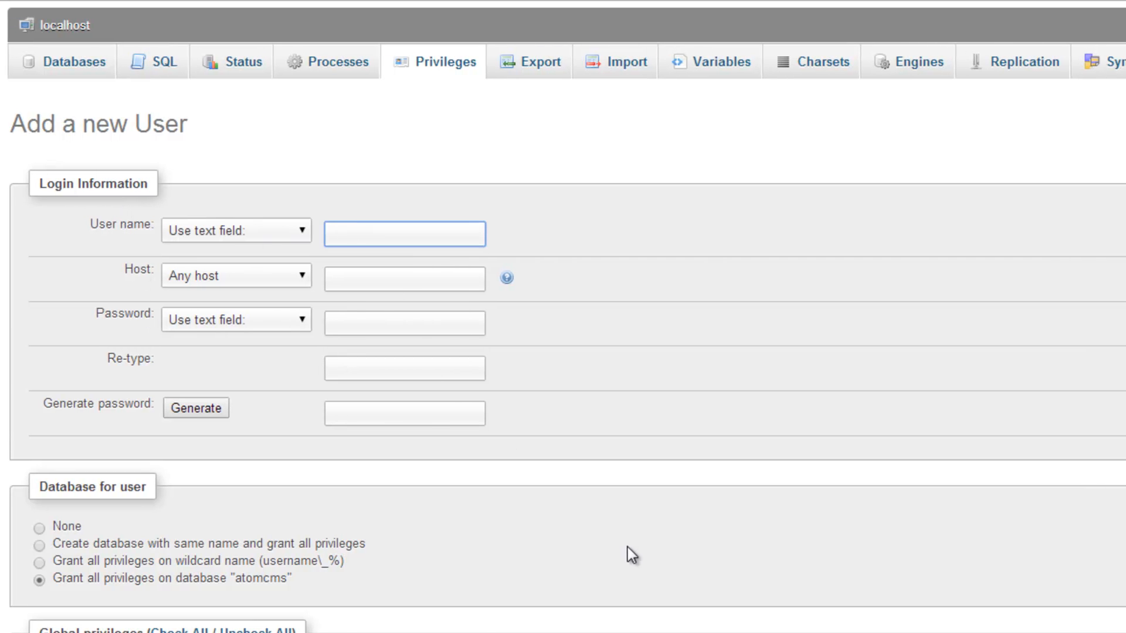
pyautogui.click(405, 234)
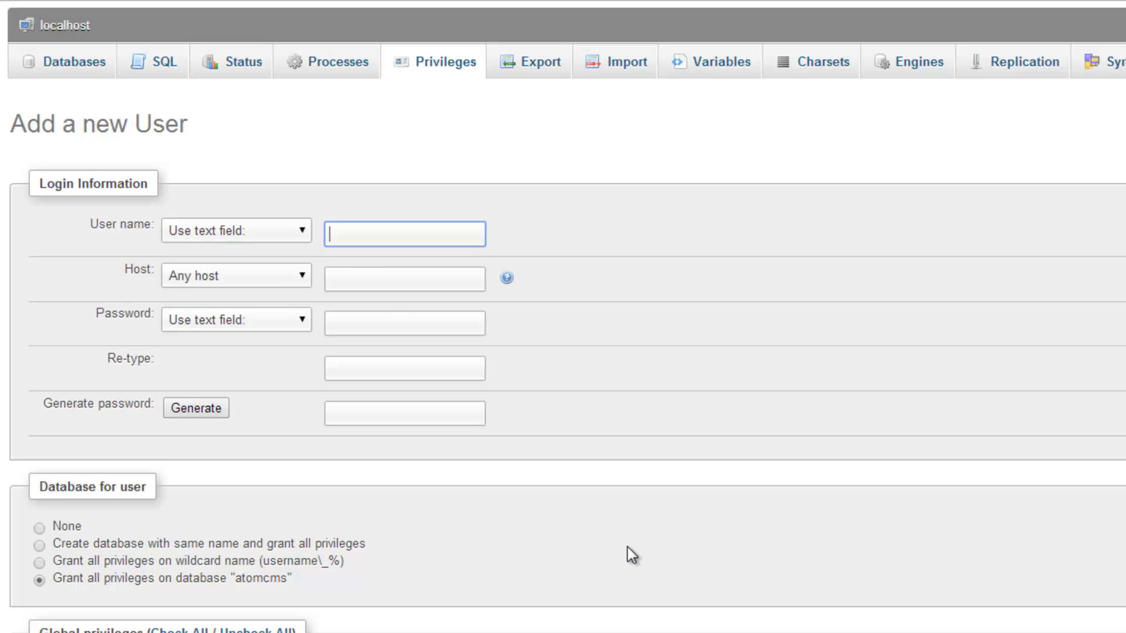
pyautogui.write('dev')
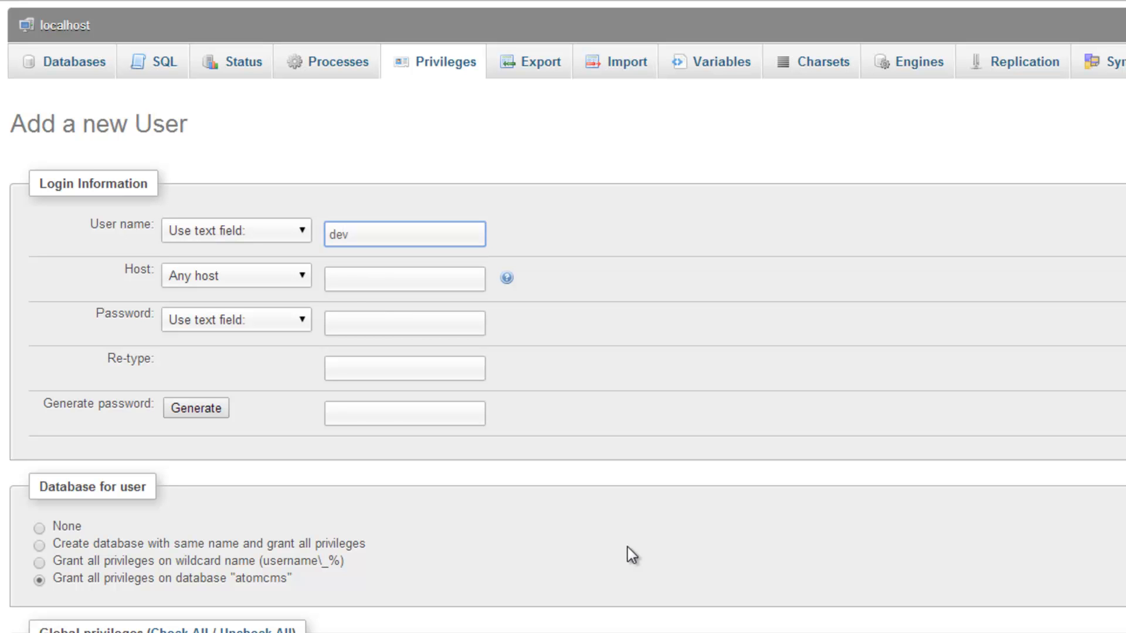
pyautogui.moveTo(307, 279)
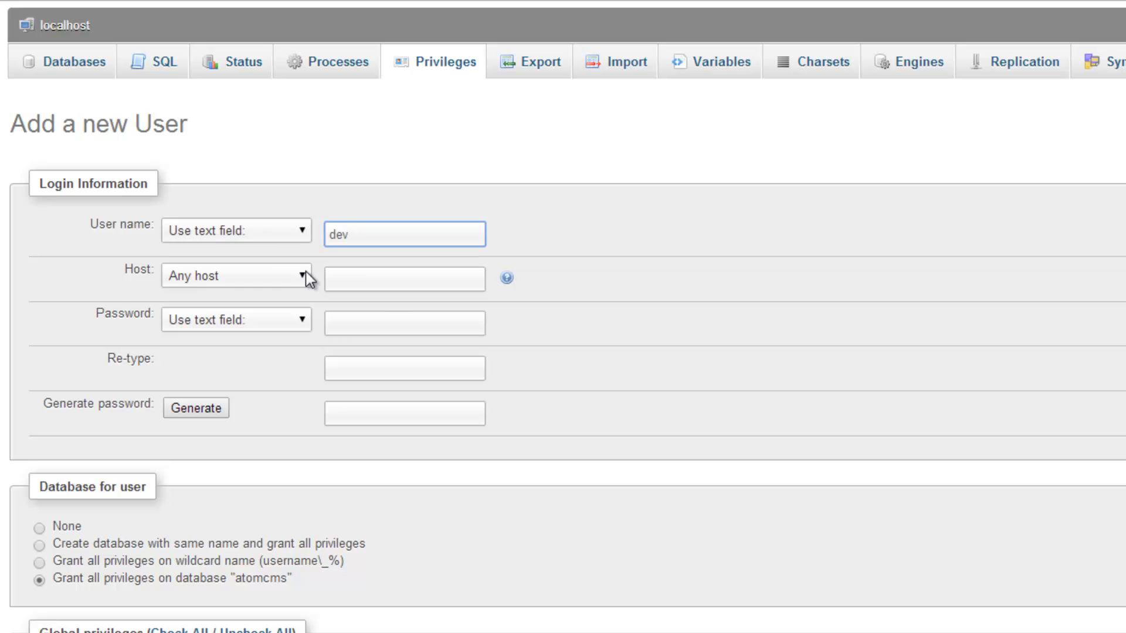
pyautogui.click(404, 279)
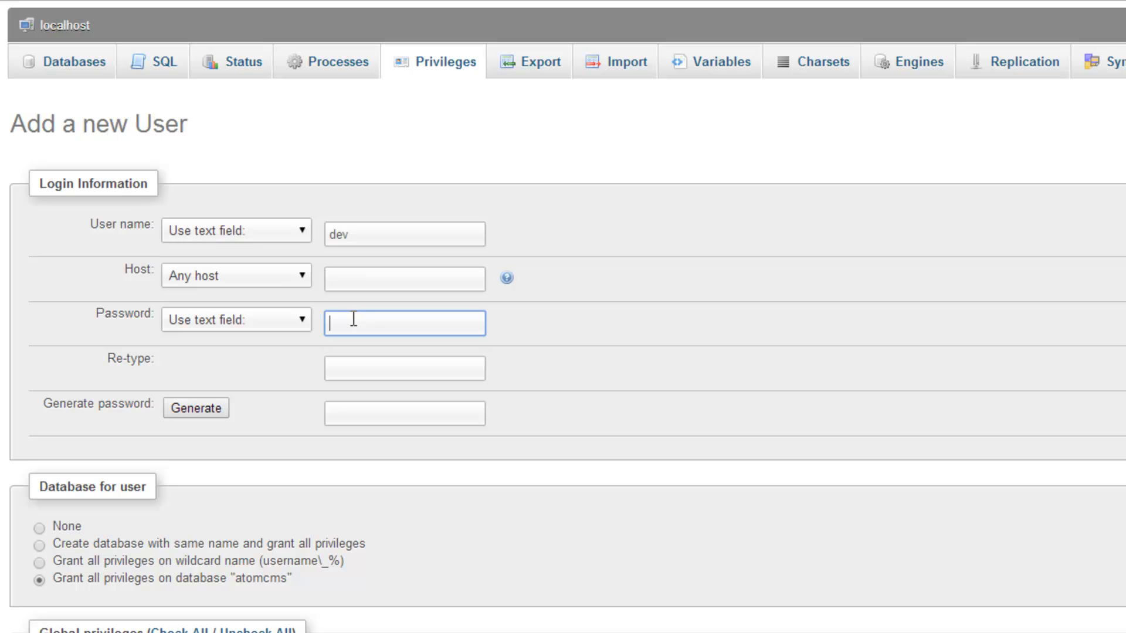
pyautogui.write('password')
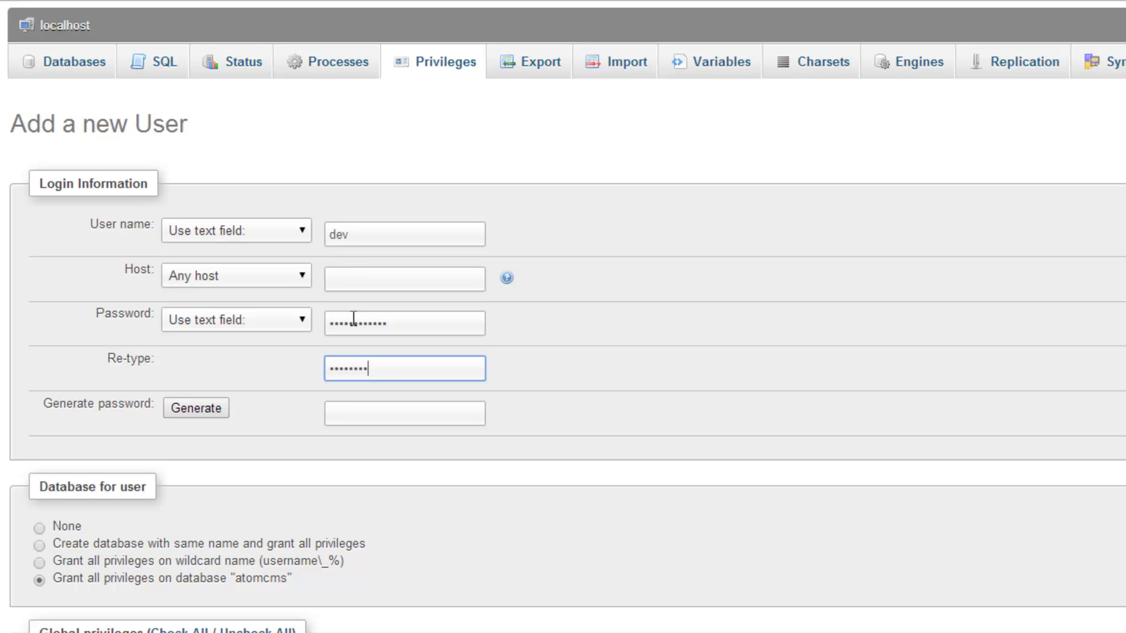
pyautogui.write('••••')
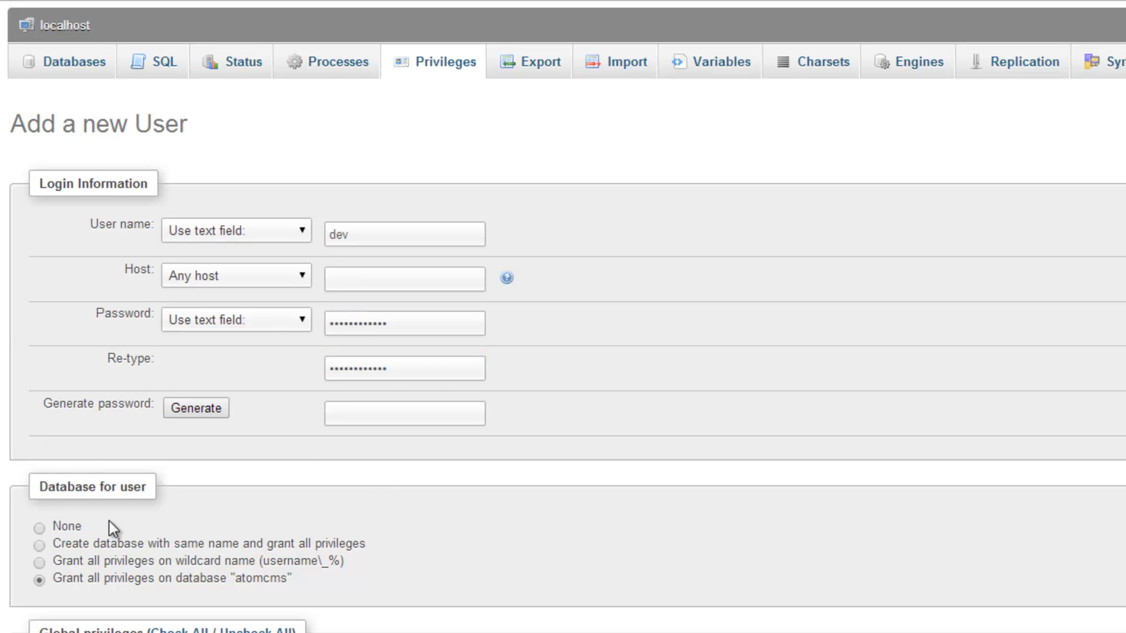
# Check all global privileges for dev and submit the new account
pyautogui.scroll(-3)
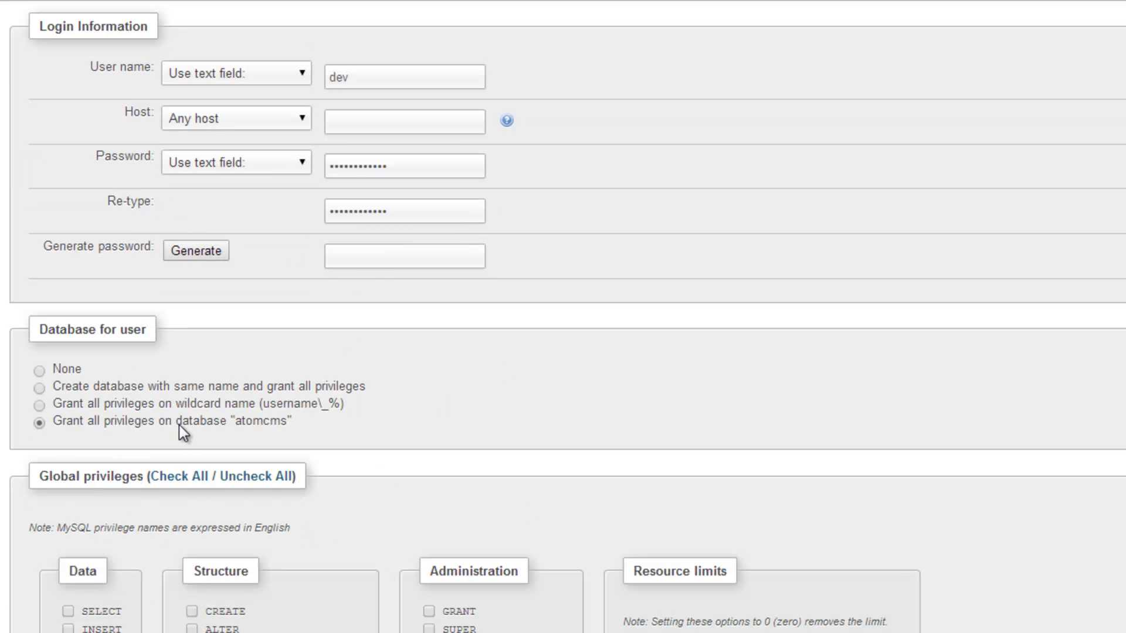
pyautogui.moveTo(275, 431)
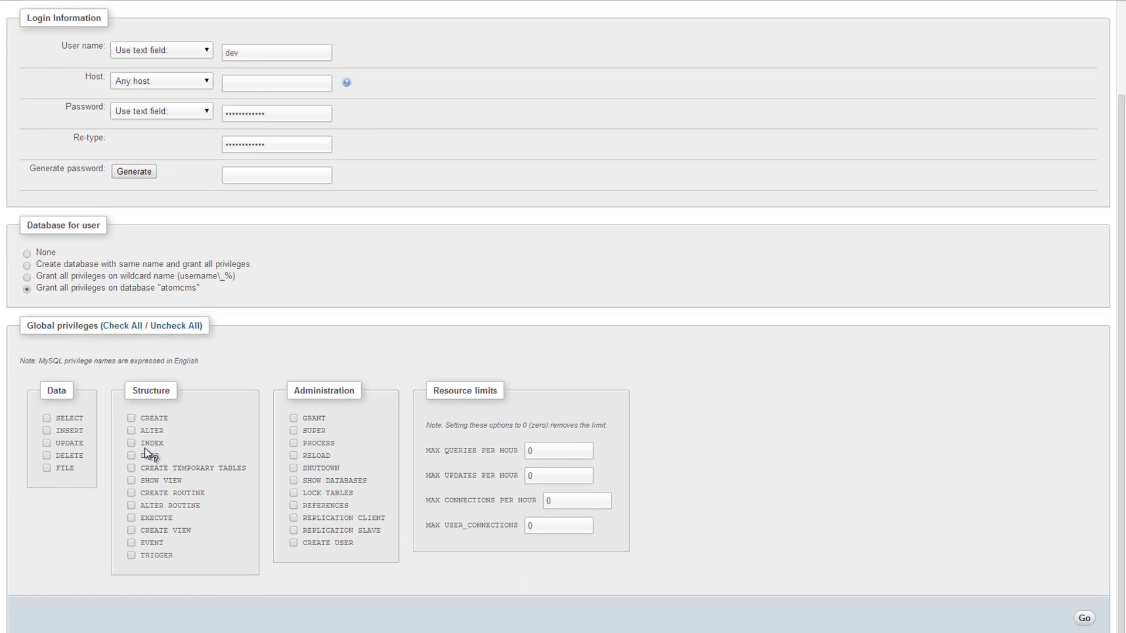
pyautogui.click(122, 325)
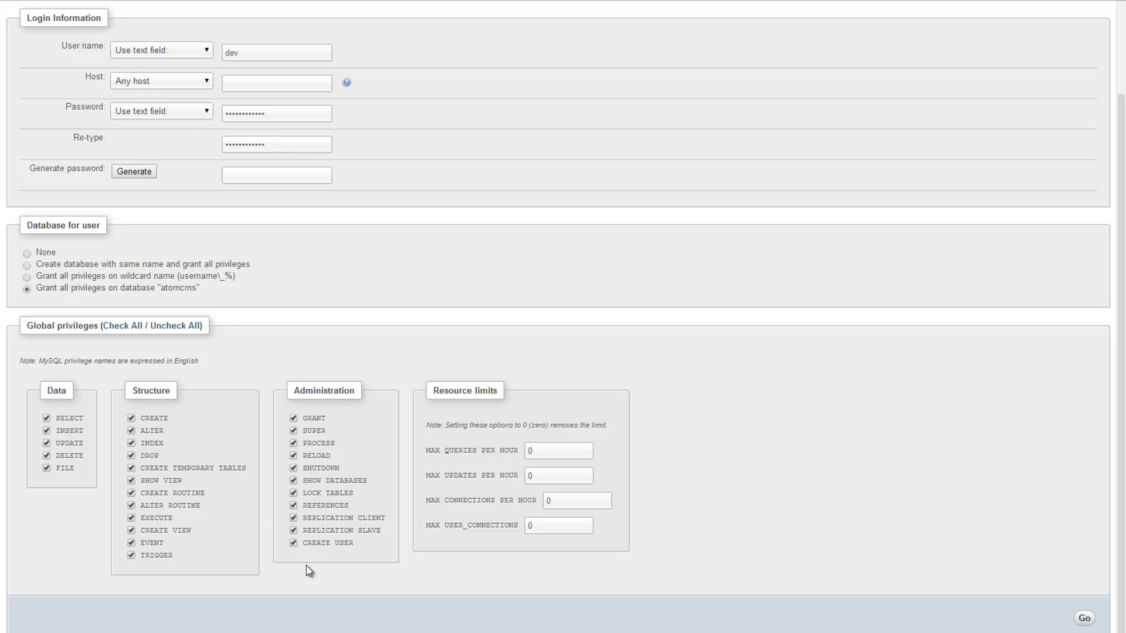
pyautogui.moveTo(287, 586)
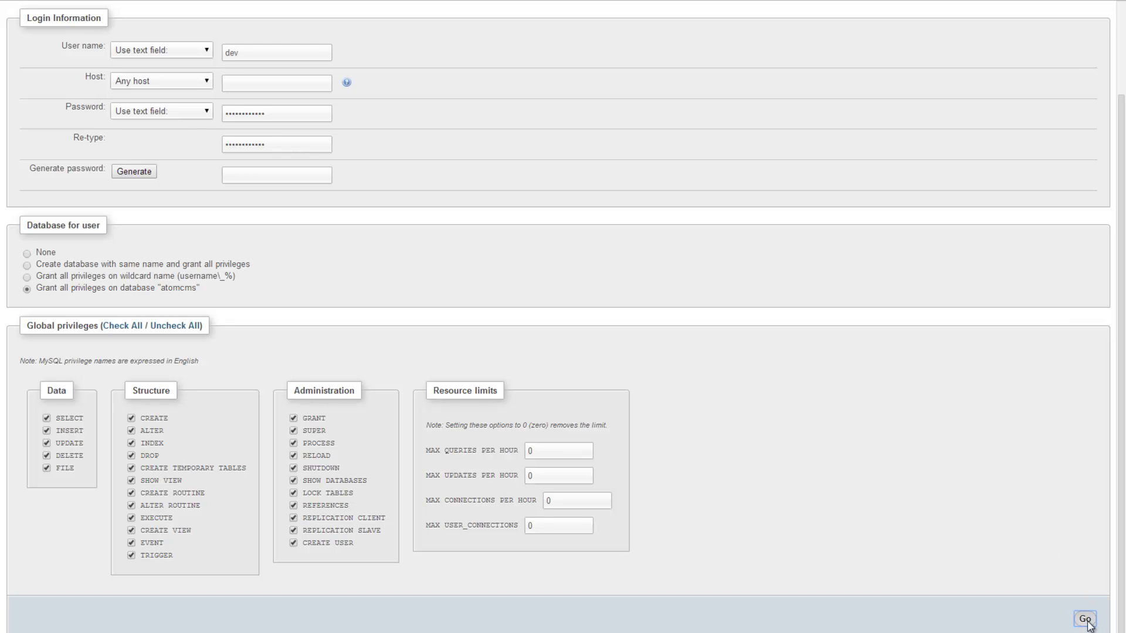
pyautogui.click(1084, 620)
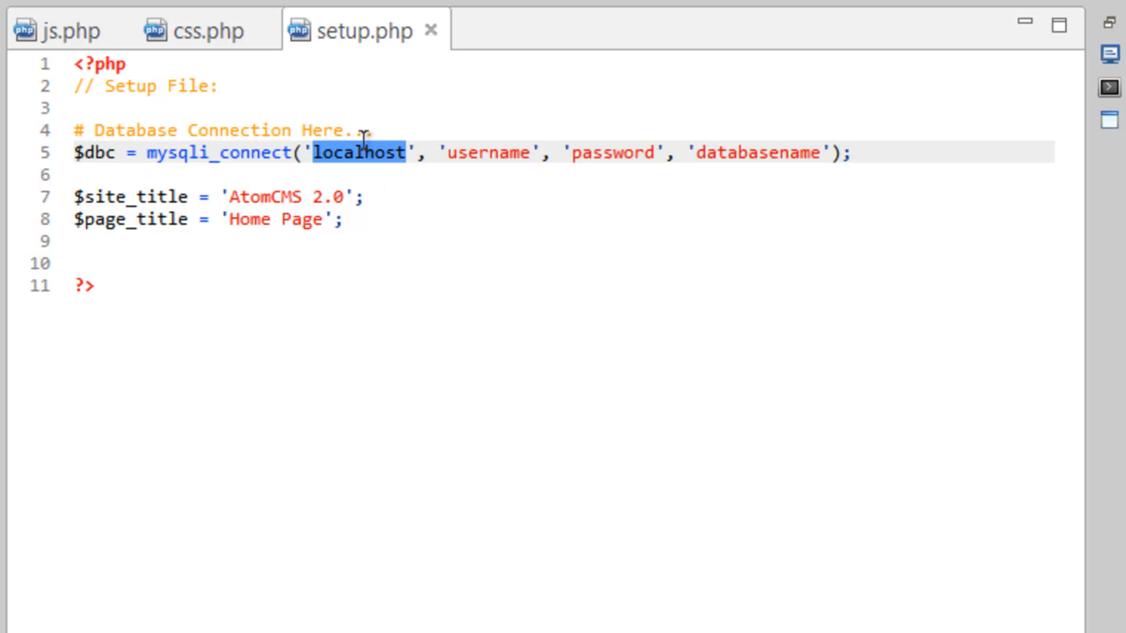
pyautogui.doubleClick(489, 153)
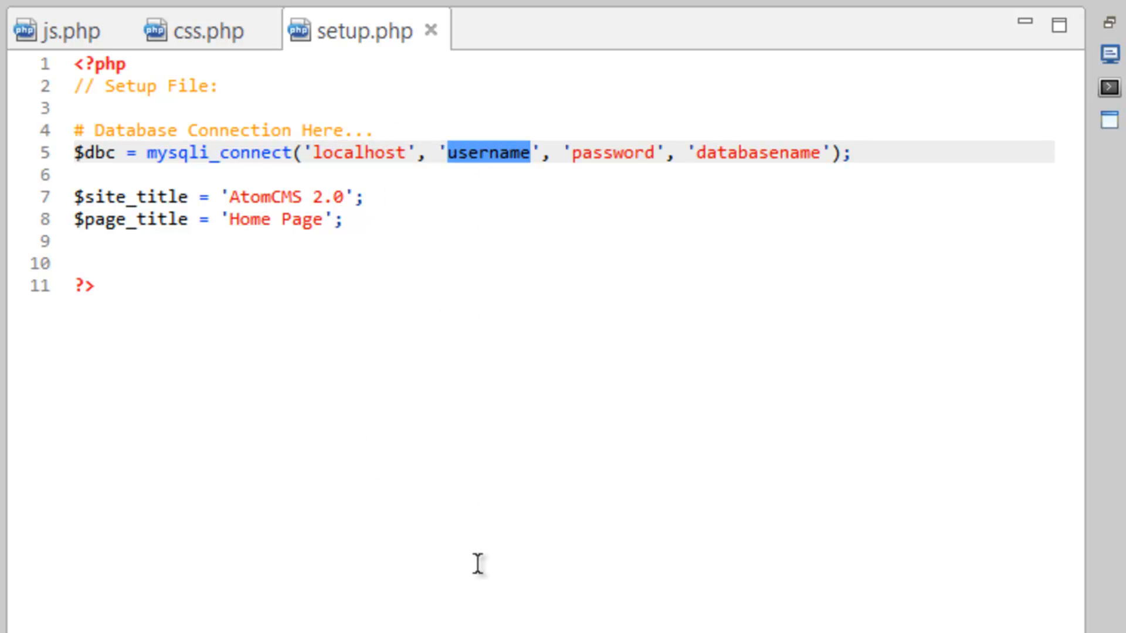
pyautogui.write('dev')
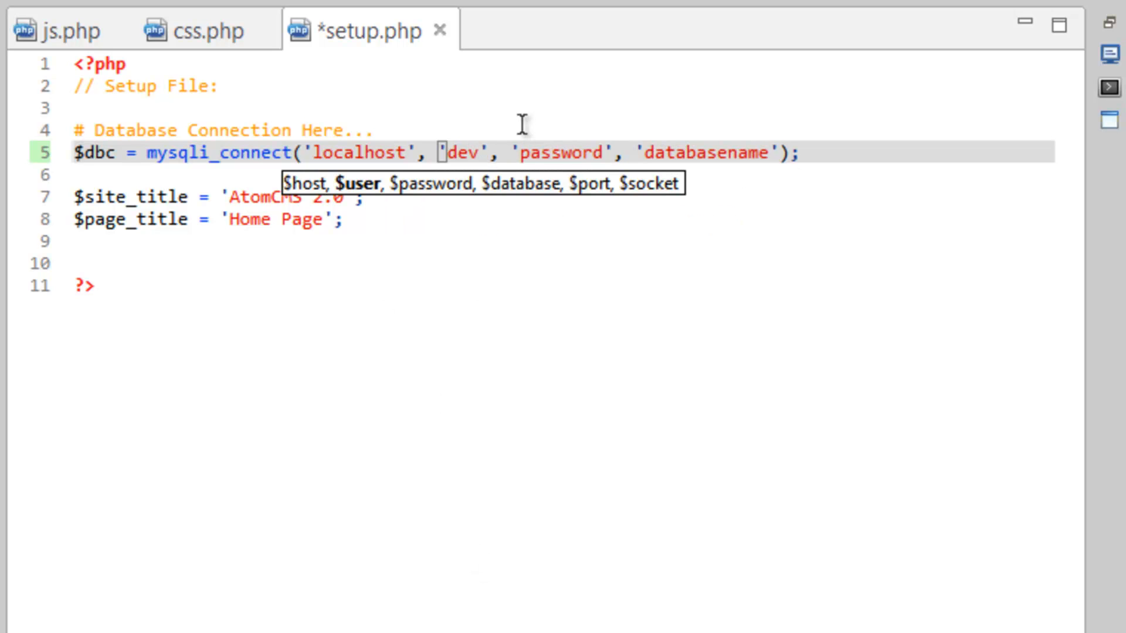
pyautogui.doubleClick(561, 153)
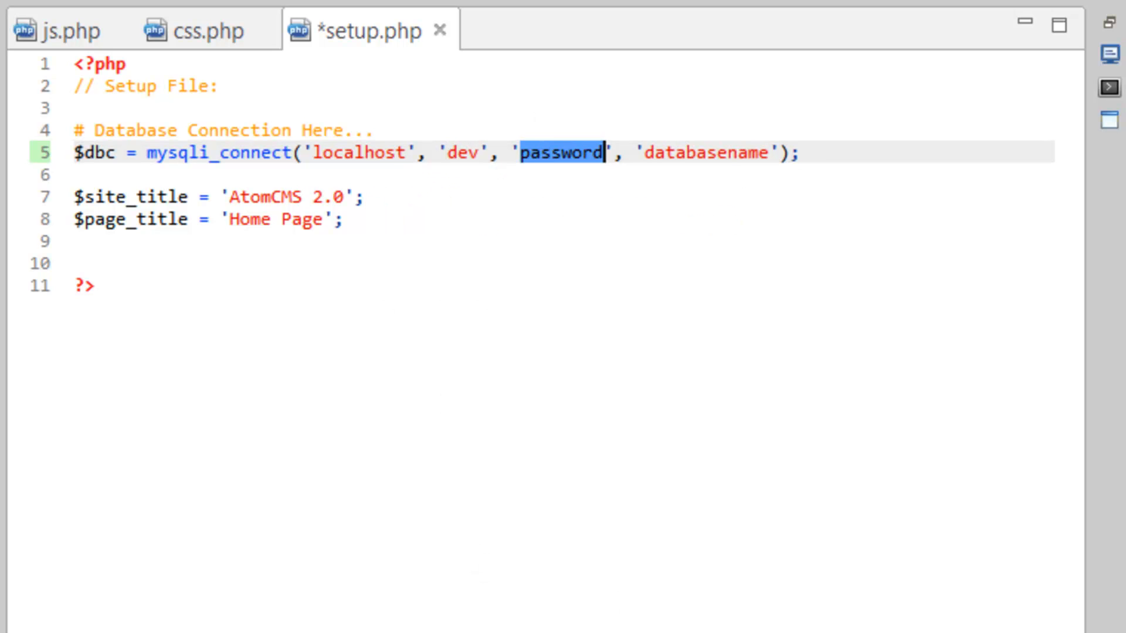
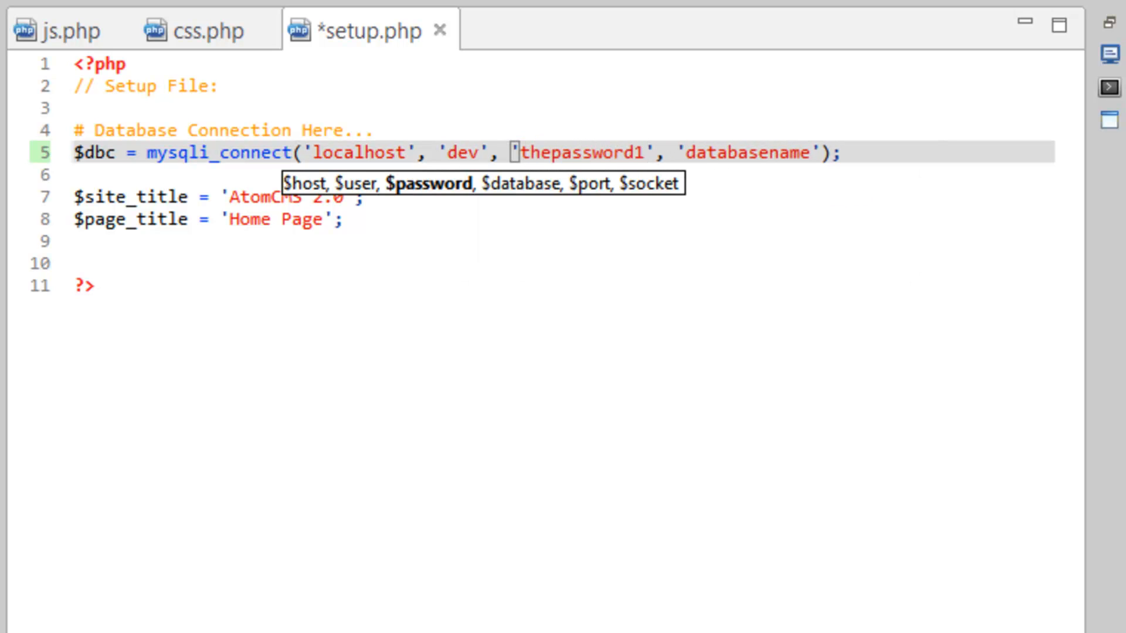
pyautogui.moveTo(884, 416)
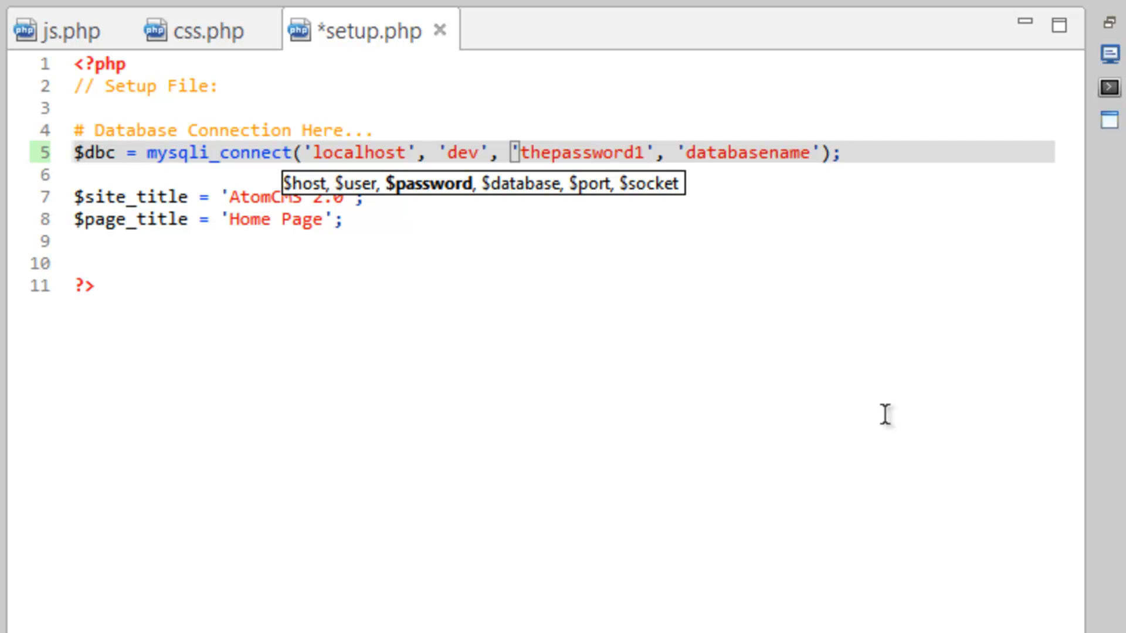
pyautogui.write('a')
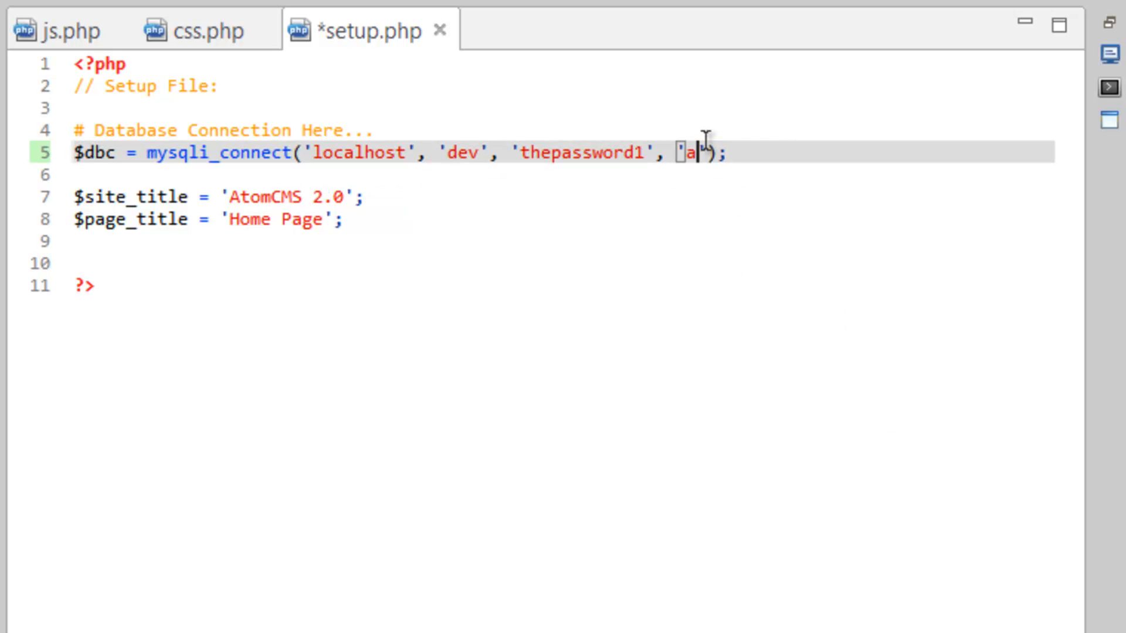
pyautogui.write('tomcms')
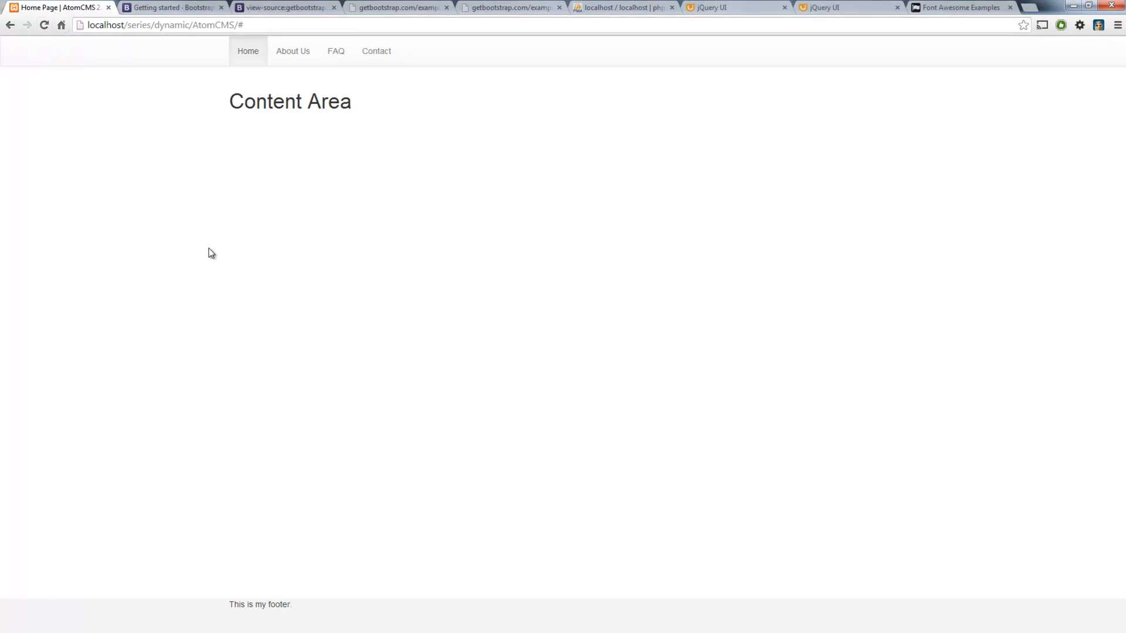
pyautogui.moveTo(218, 261)
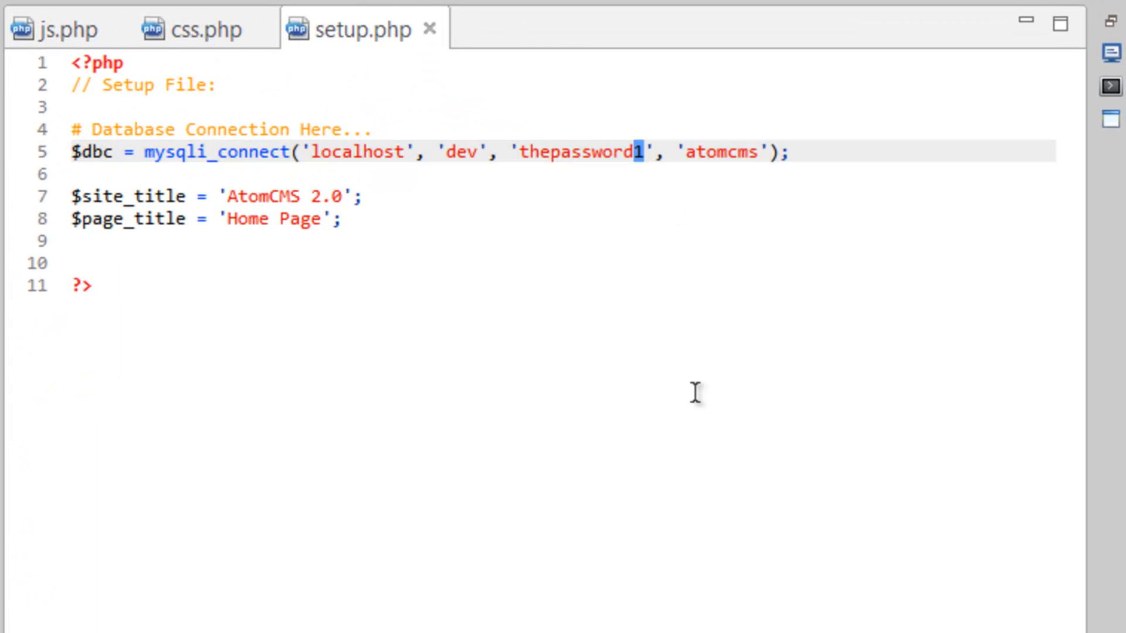
pyautogui.write('2')
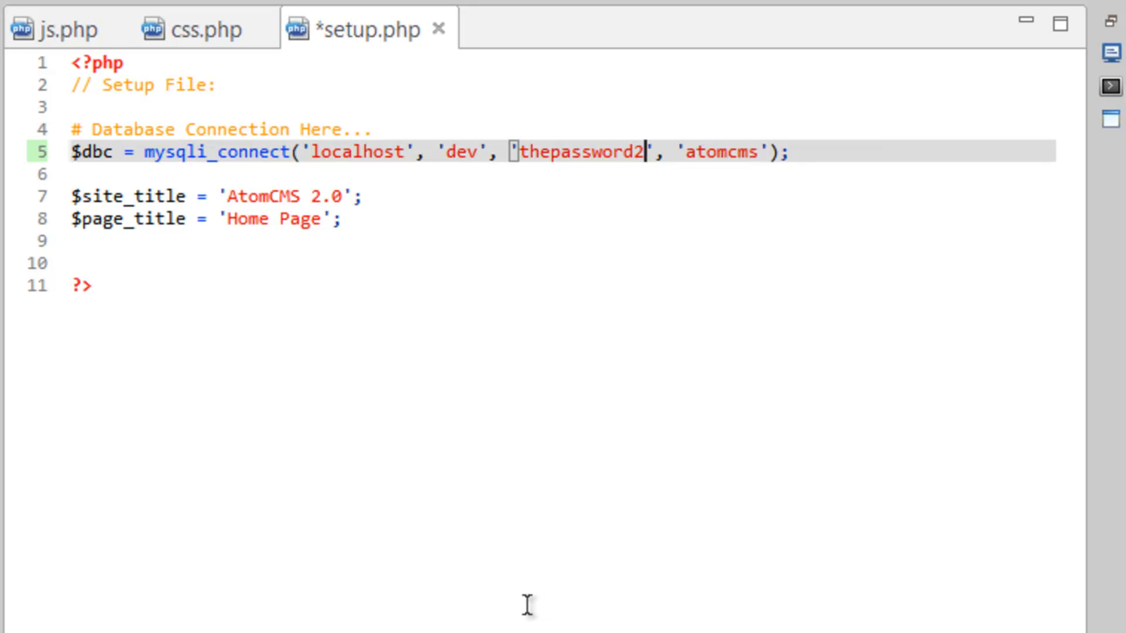
pyautogui.press('ctrl+s')
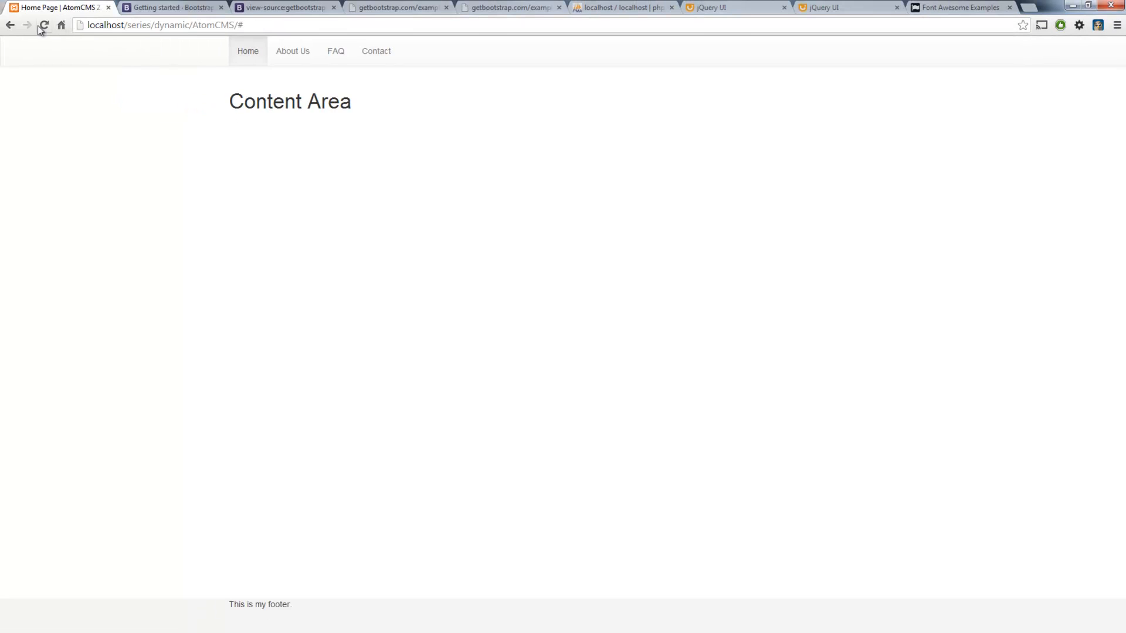
pyautogui.click(44, 24)
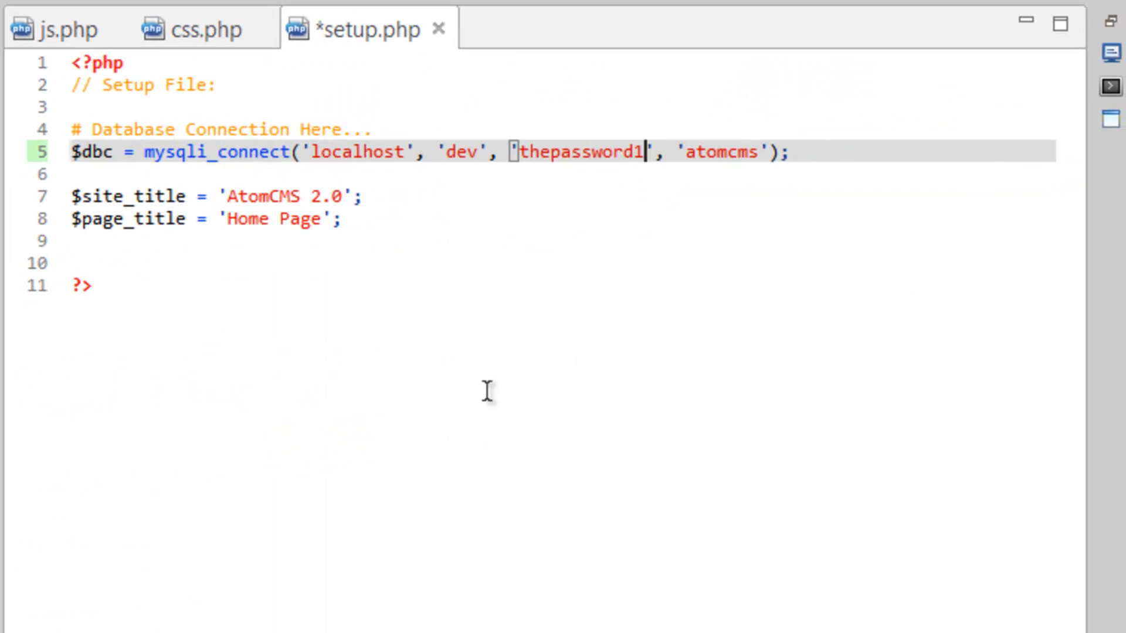
pyautogui.press('ctrl+s')
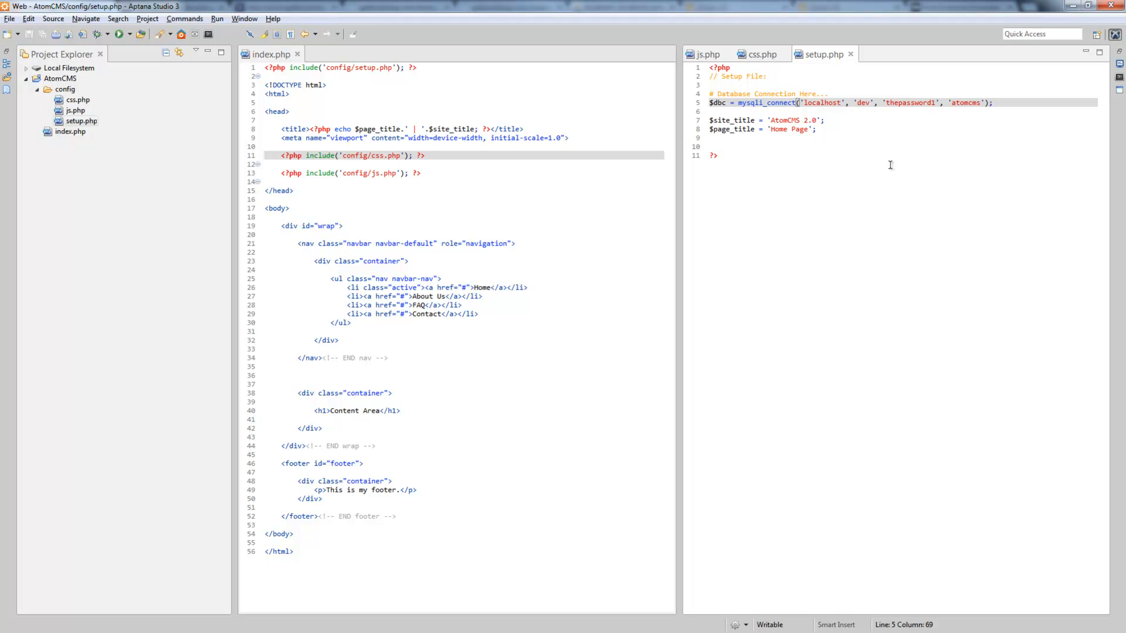
pyautogui.doubleClick(822, 54)
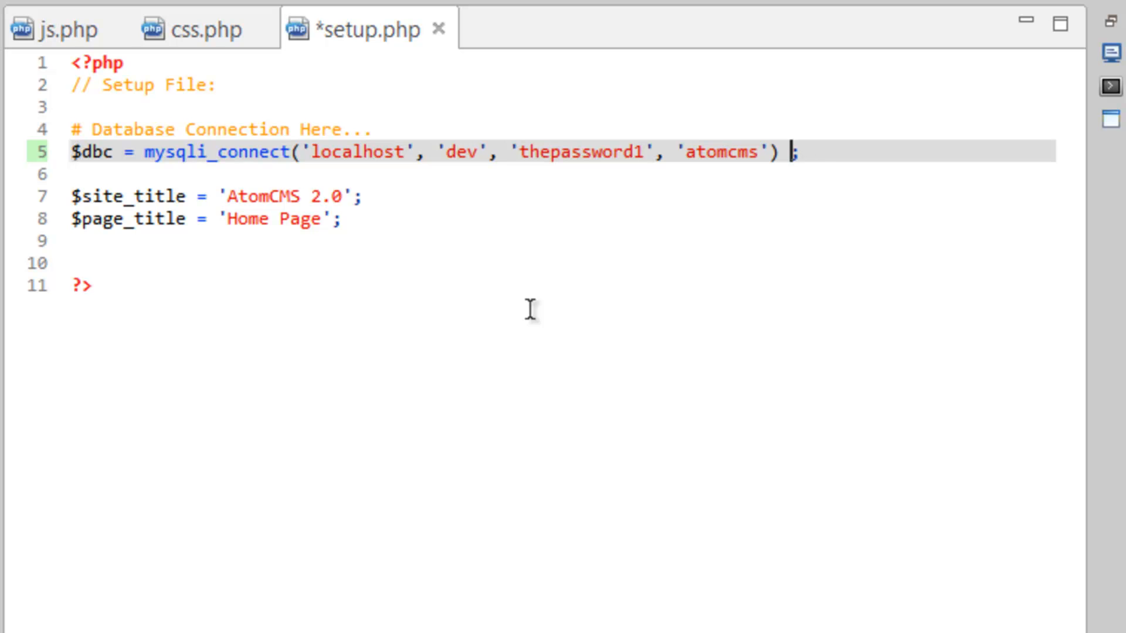
# Type OR die('Error: '.mysqli_ after the mysqli_connect call
pyautogui.write('OR')
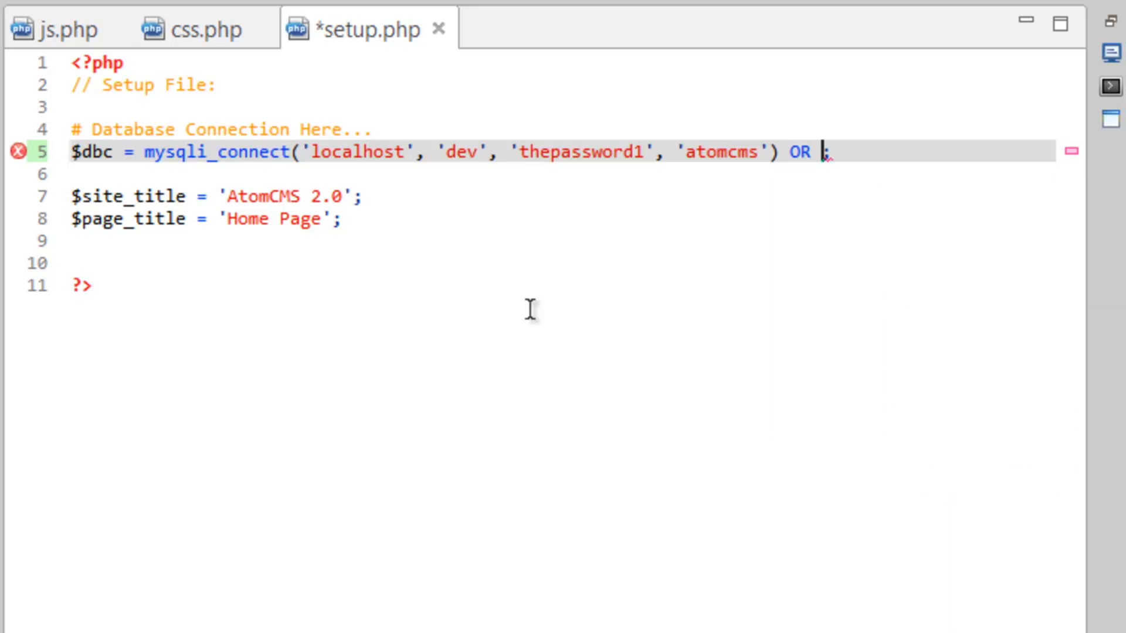
pyautogui.write('di')
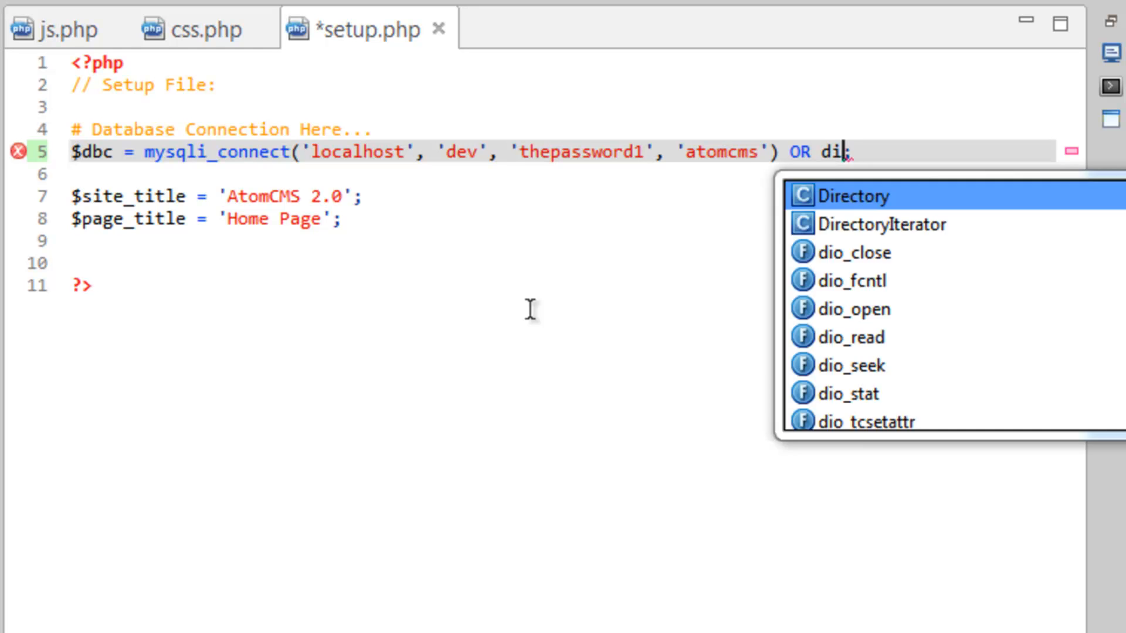
pyautogui.write('e;')
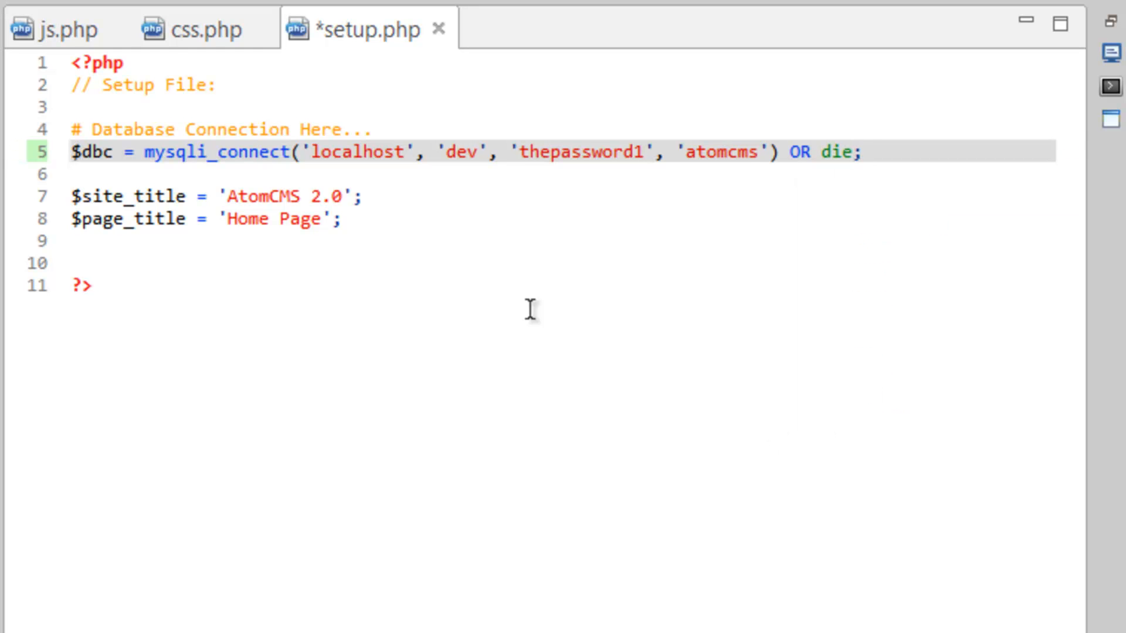
pyautogui.write('()')
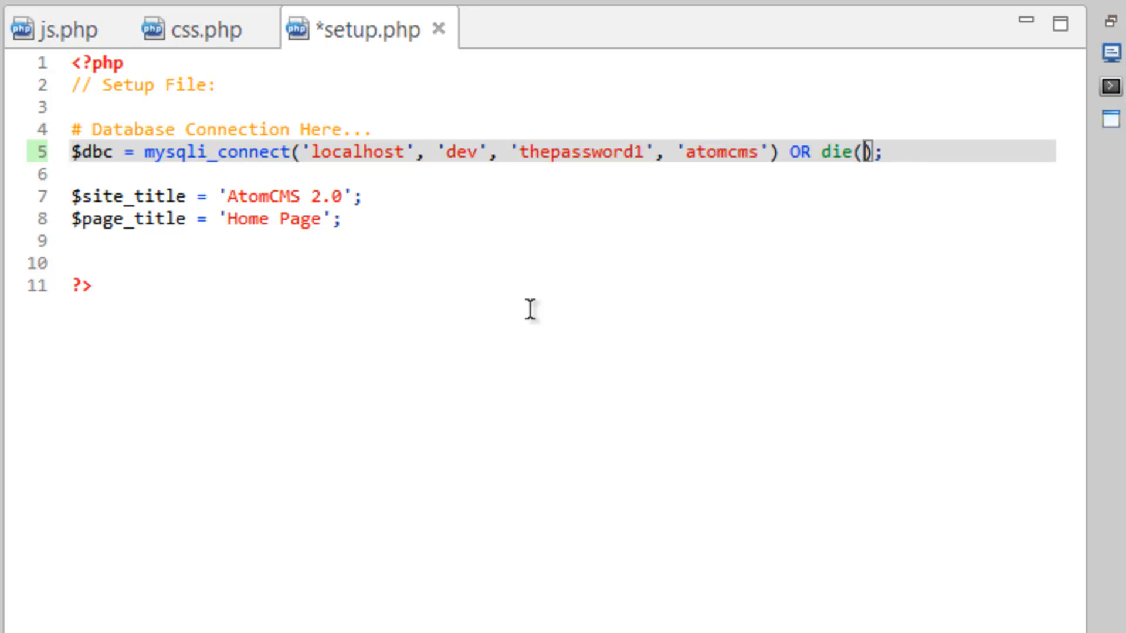
pyautogui.write("'")
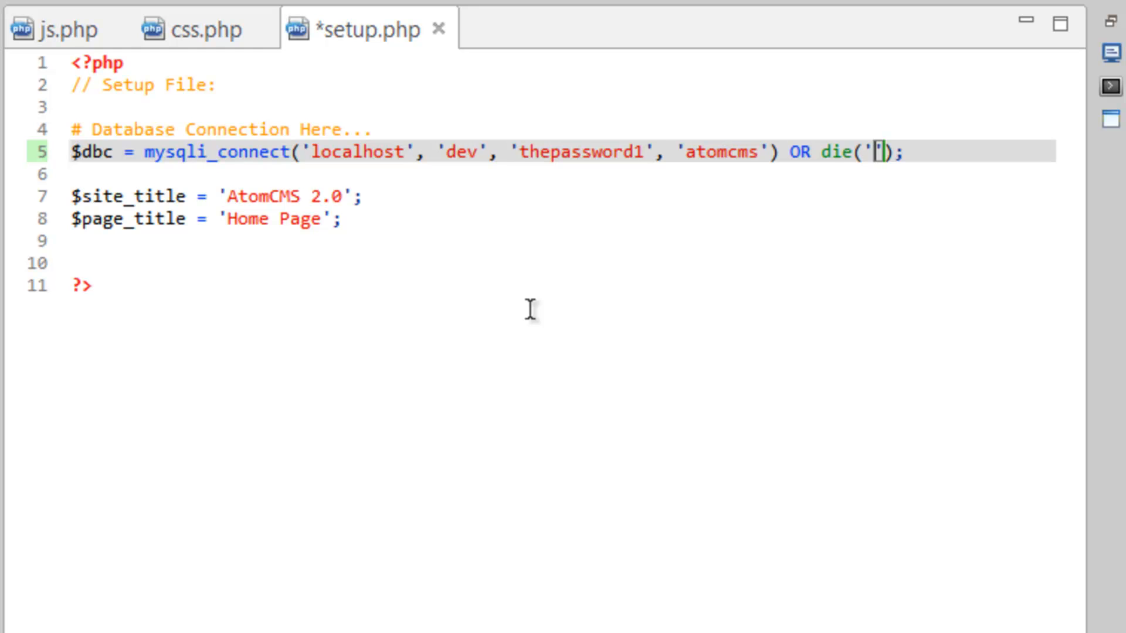
pyautogui.write('Error:')
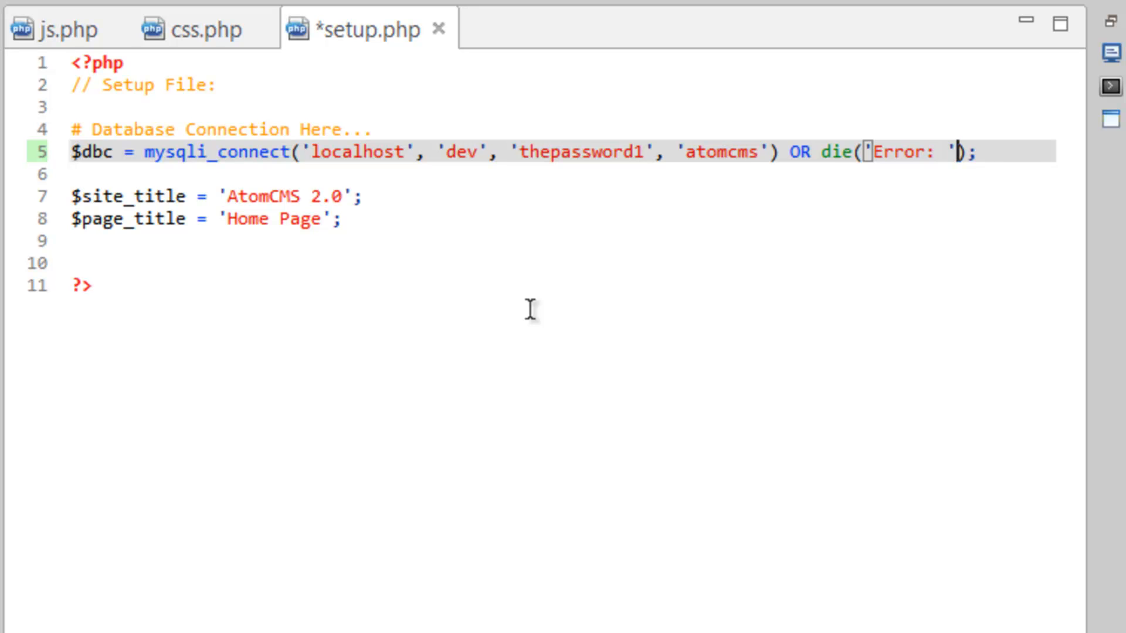
pyautogui.write('.')
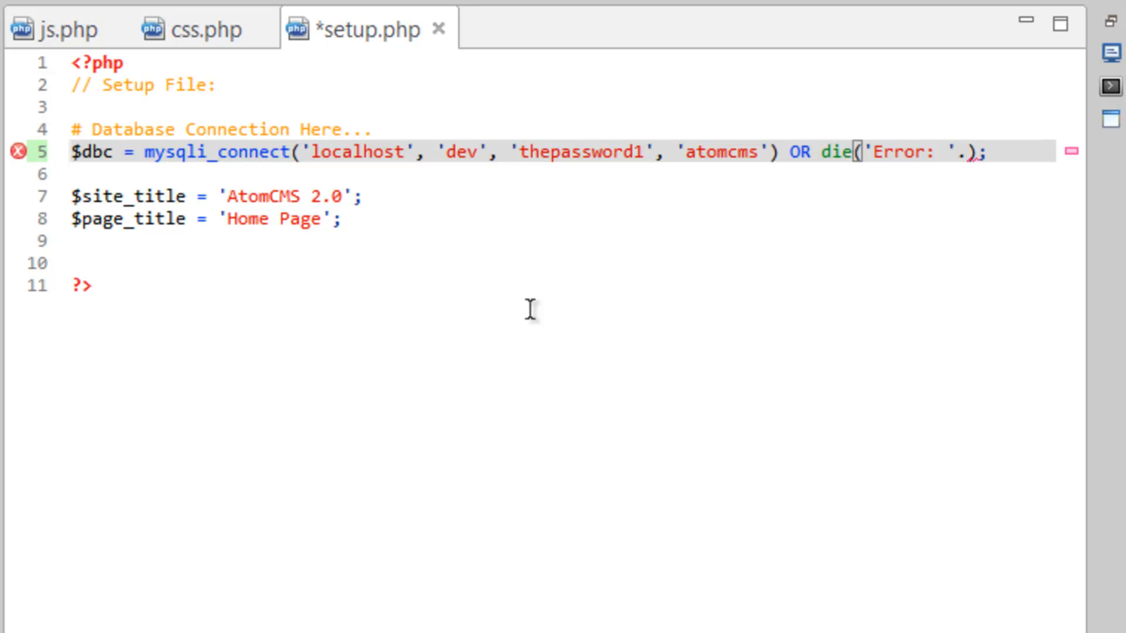
pyautogui.write('mysqli')
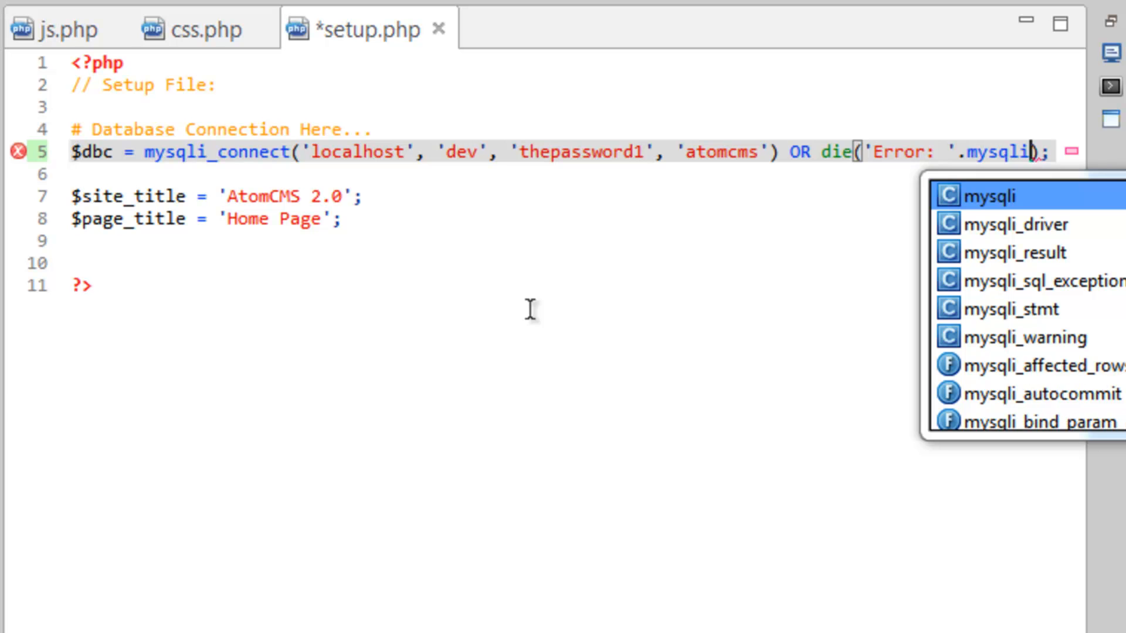
pyautogui.write('_c')
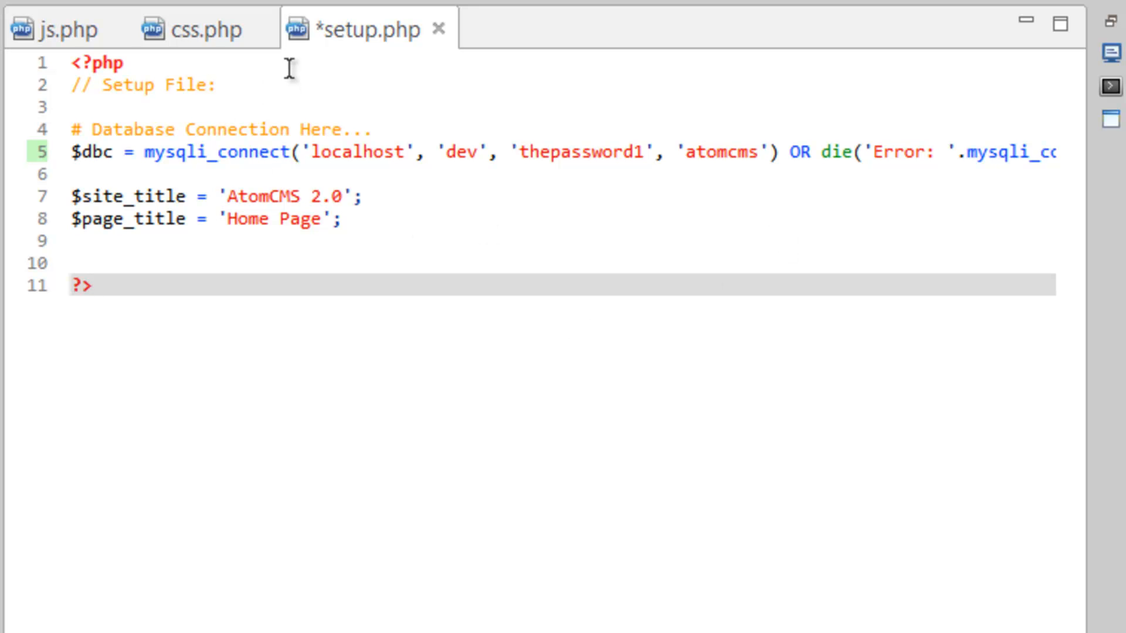
pyautogui.moveTo(467, 26)
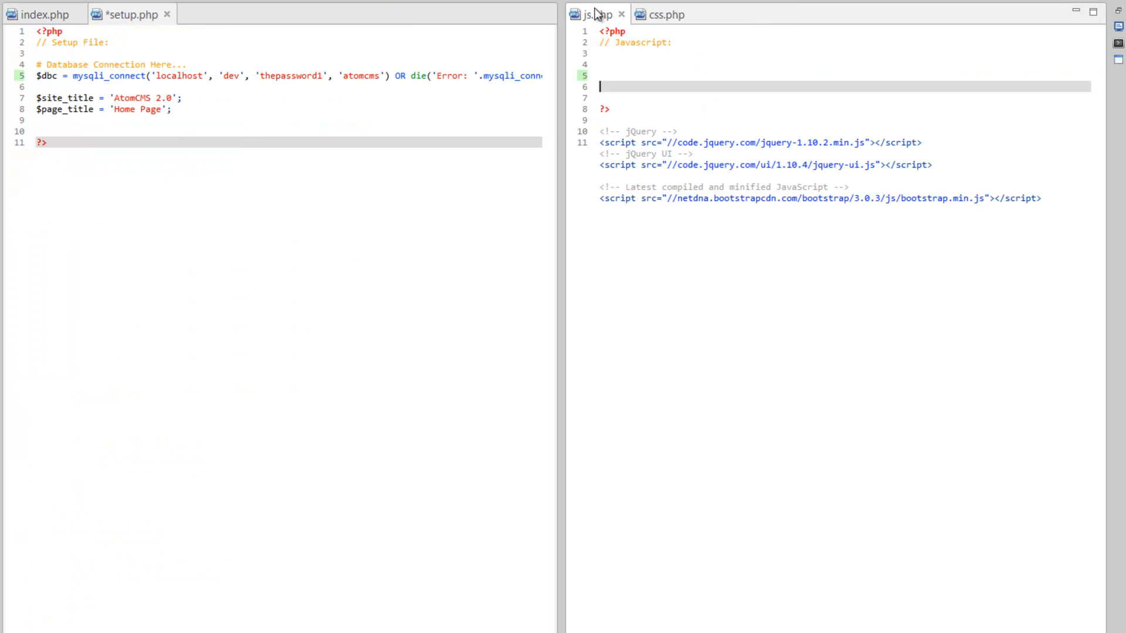
# Finish the line as OR die('Error: '.mysqli_connect_error); in setup.php
pyautogui.click(659, 14)
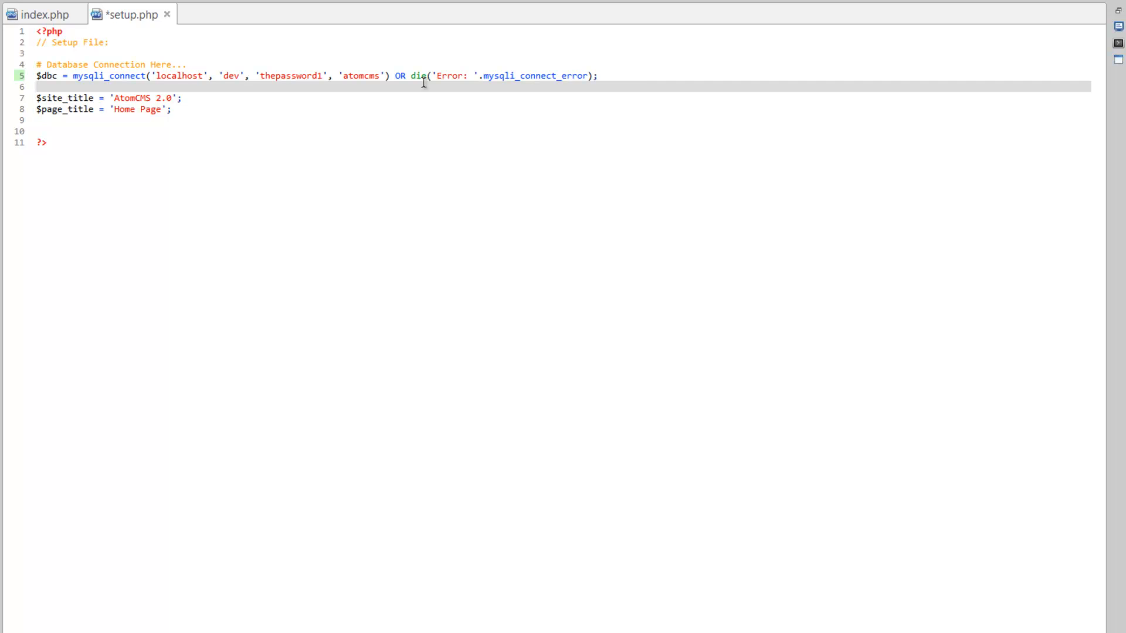
pyautogui.moveTo(64, 77)
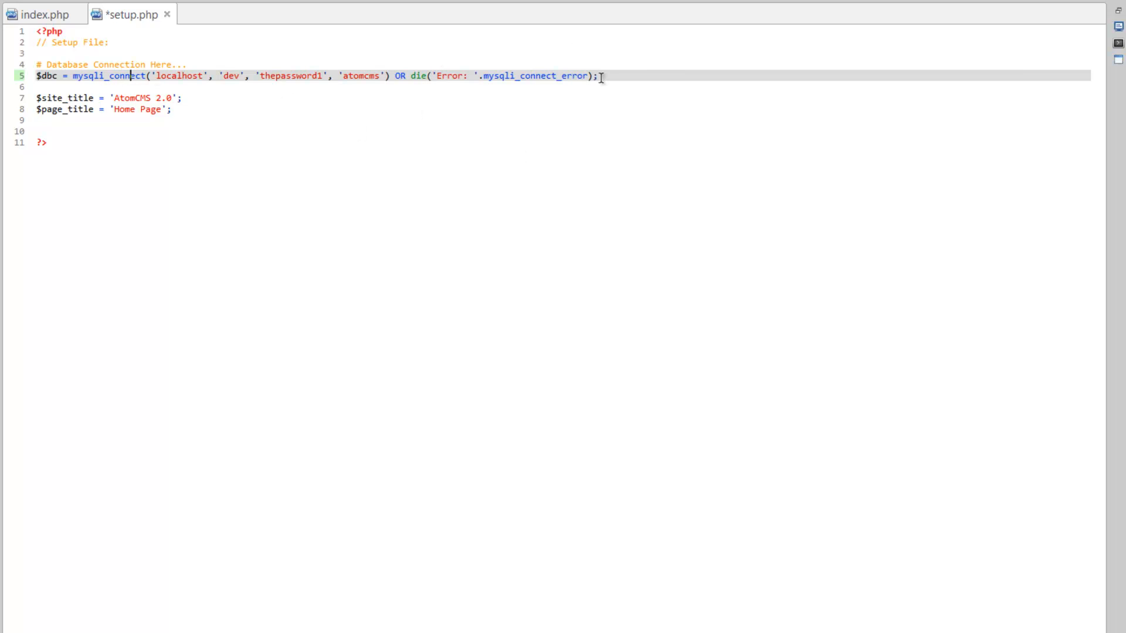
pyautogui.moveTo(416, 77)
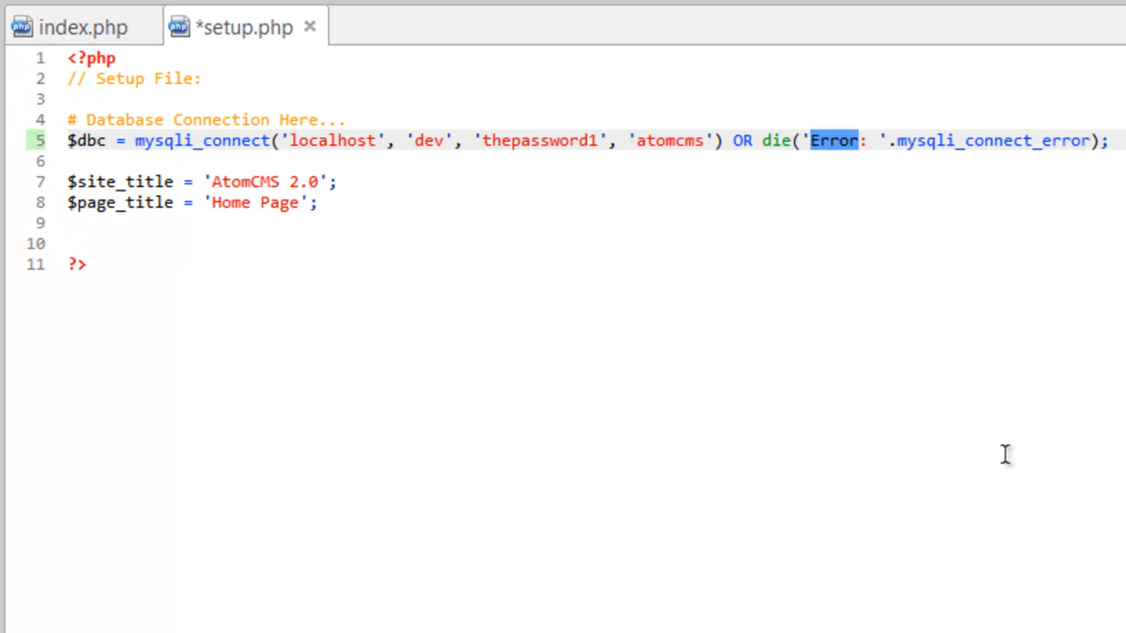
pyautogui.write('Could no')
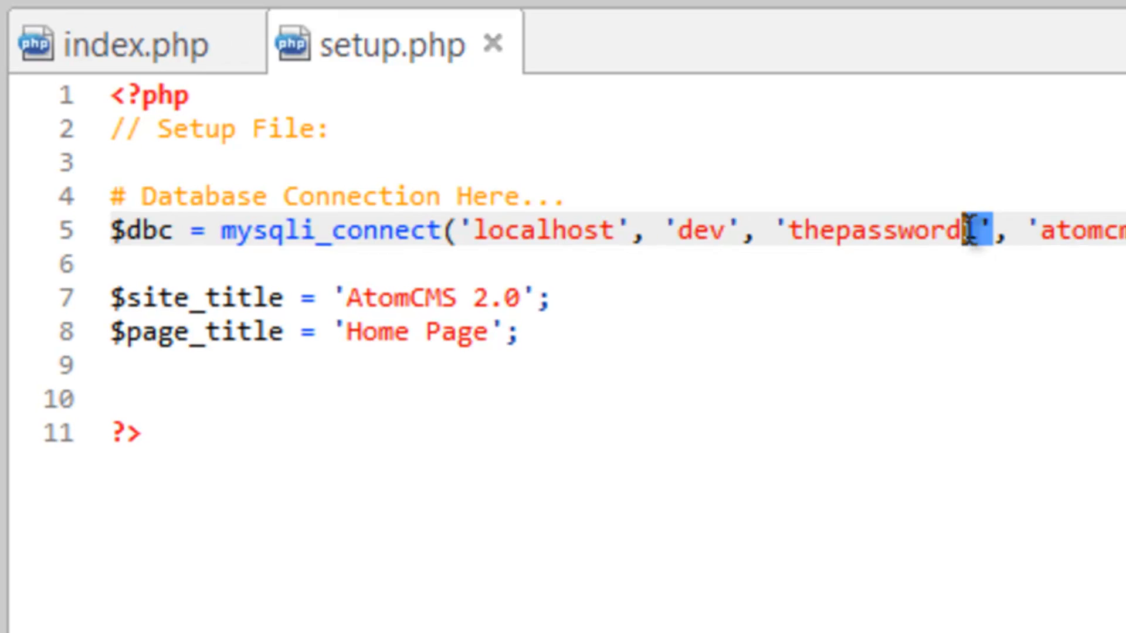
pyautogui.write('2')
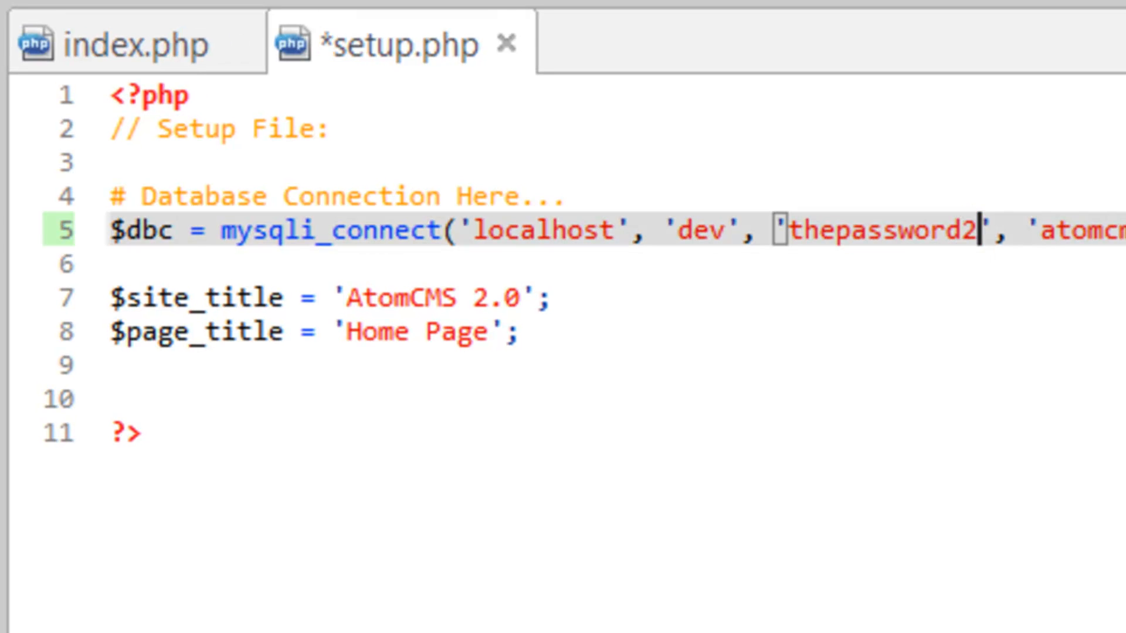
pyautogui.press('ctrl+s')
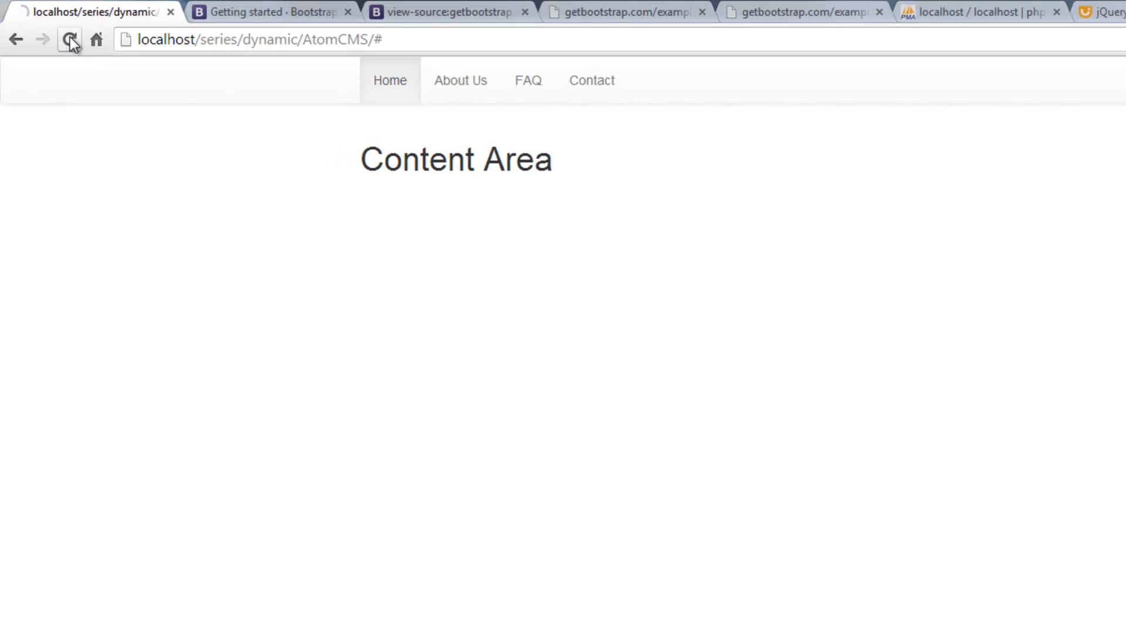
# Reload AtomCMS, then add () after mysqli_connect_error on line 5
pyautogui.click(69, 39)
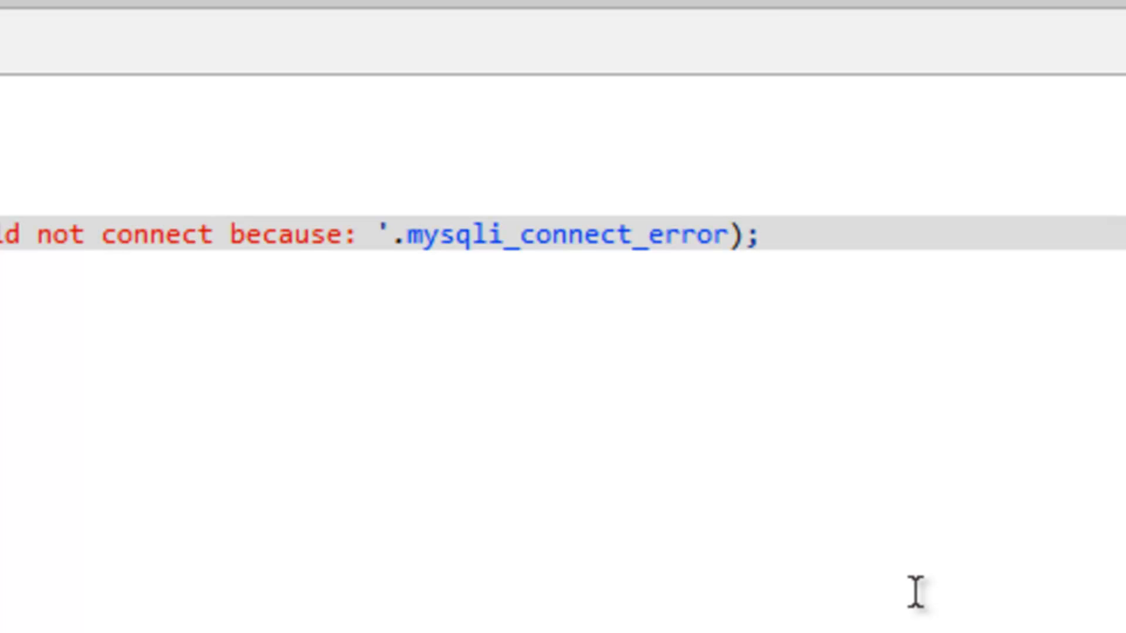
pyautogui.write('()')
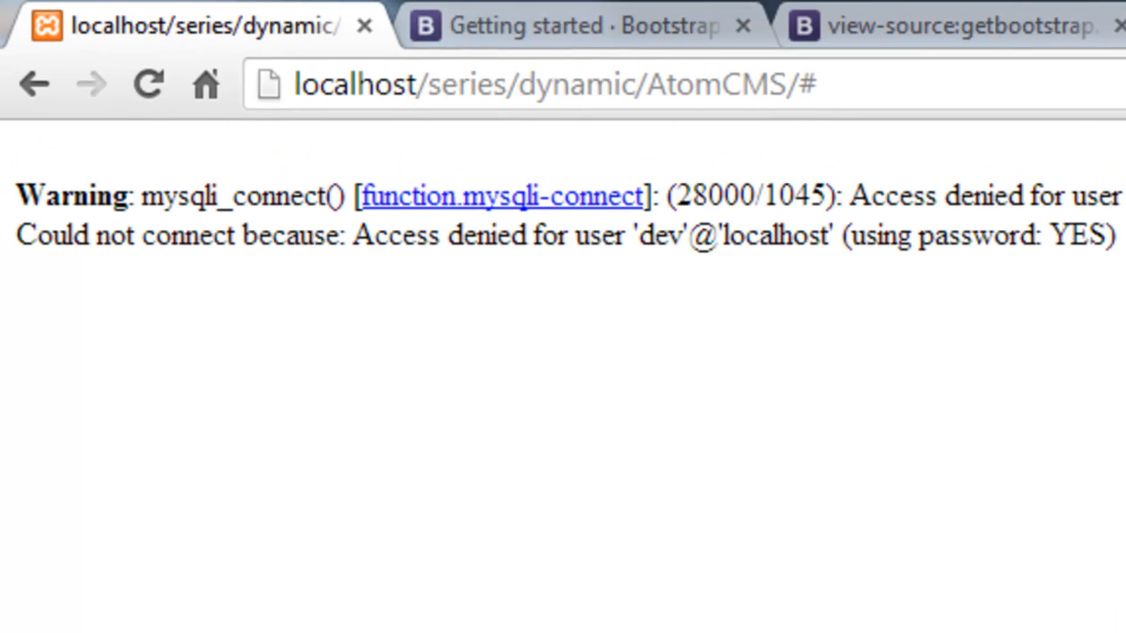
pyautogui.moveTo(747, 194); pyautogui.dragTo(1106, 194)
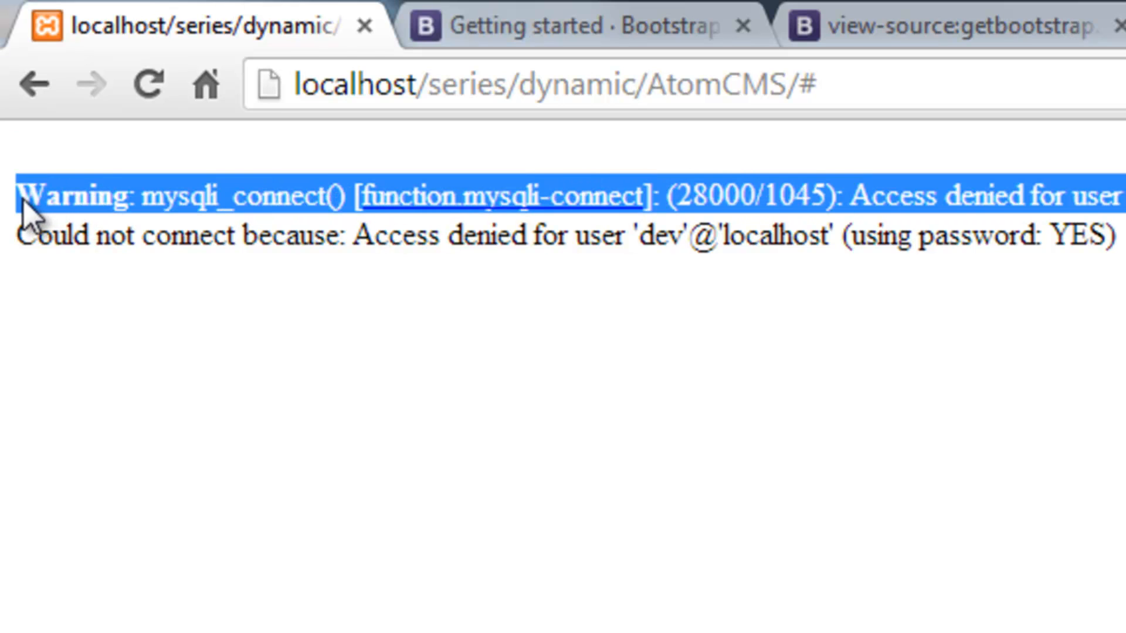
pyautogui.click(223, 237)
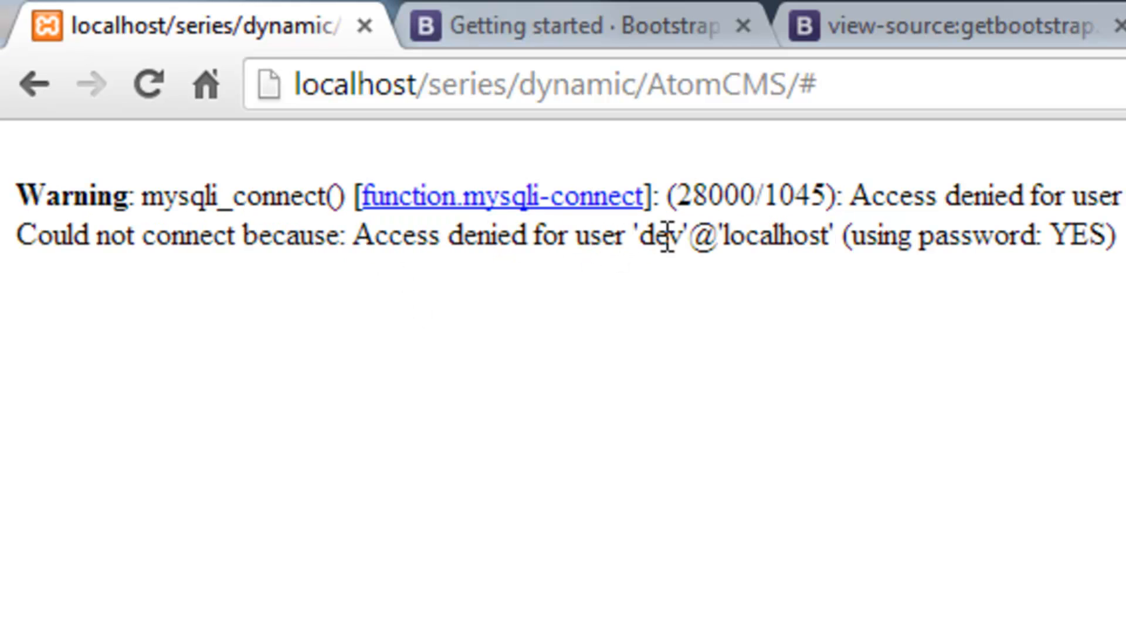
pyautogui.doubleClick(658, 236)
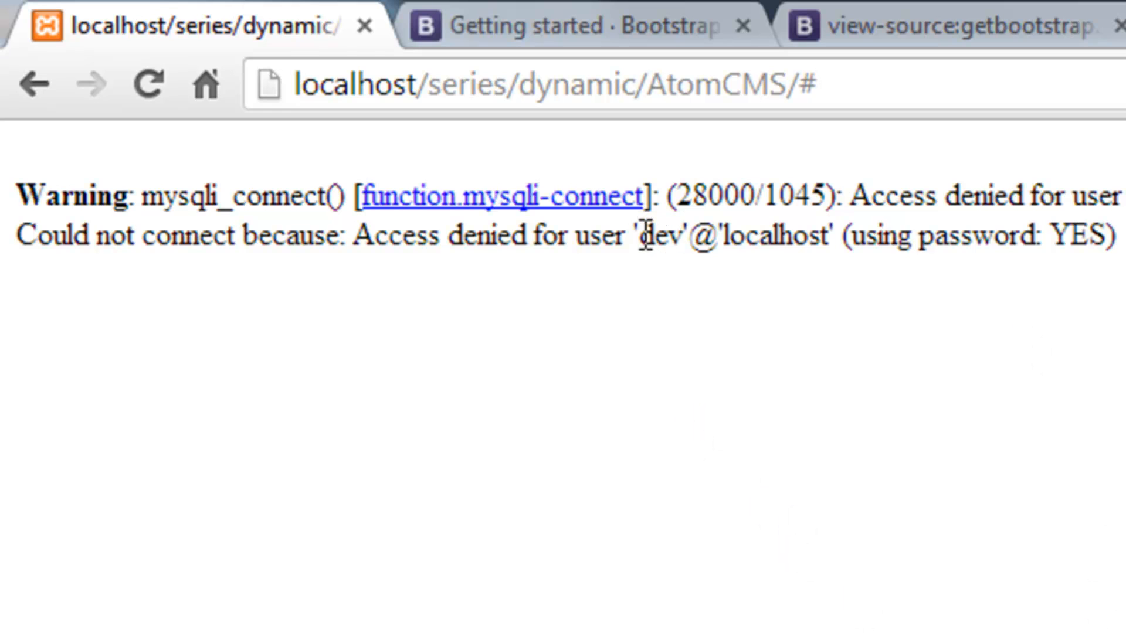
pyautogui.doubleClick(660, 236)
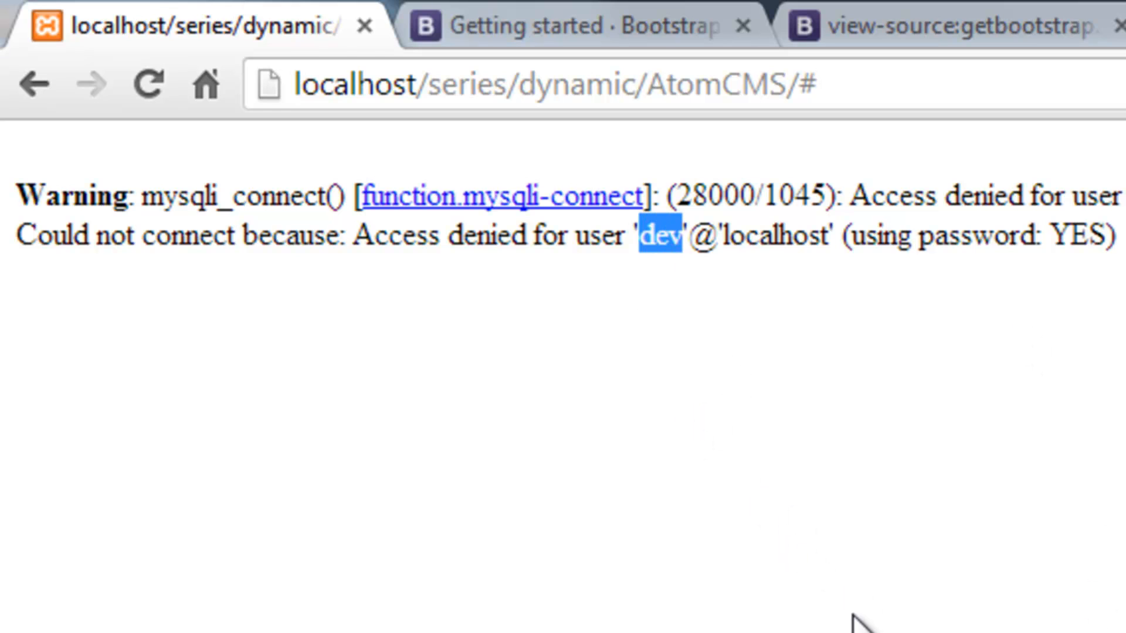
pyautogui.moveTo(714, 361)
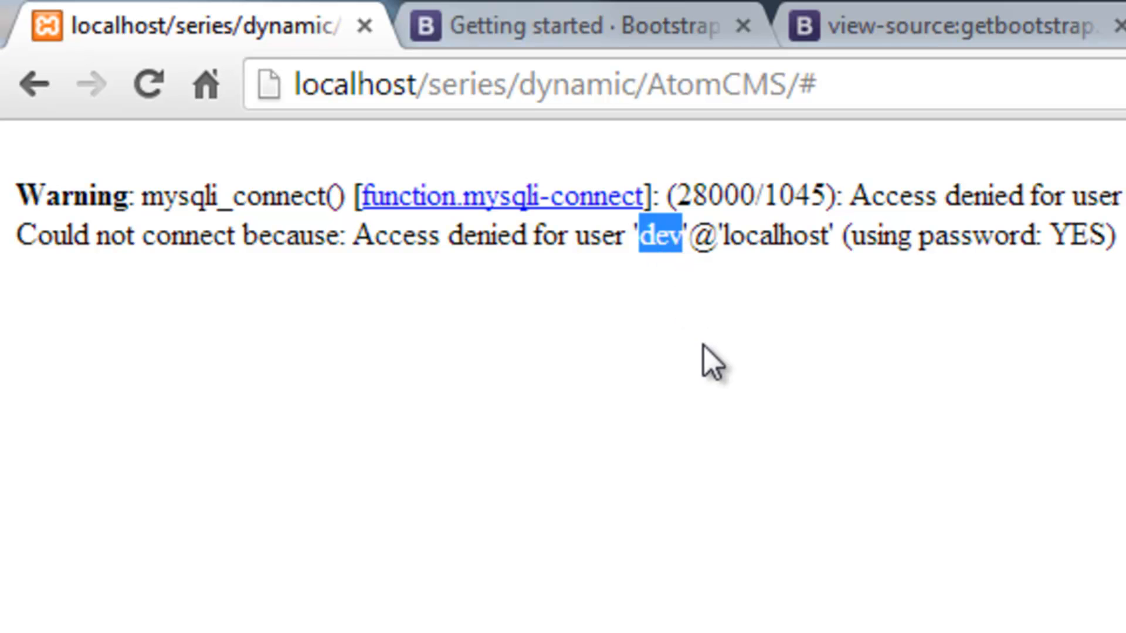
pyautogui.moveTo(837, 381)
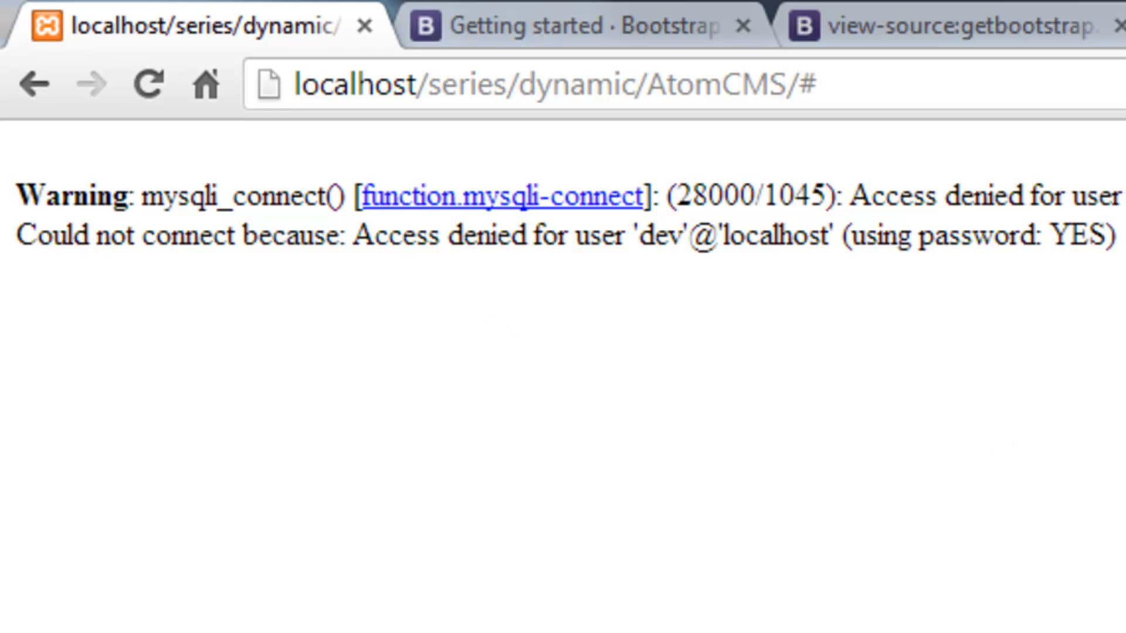
pyautogui.moveTo(1091, 365)
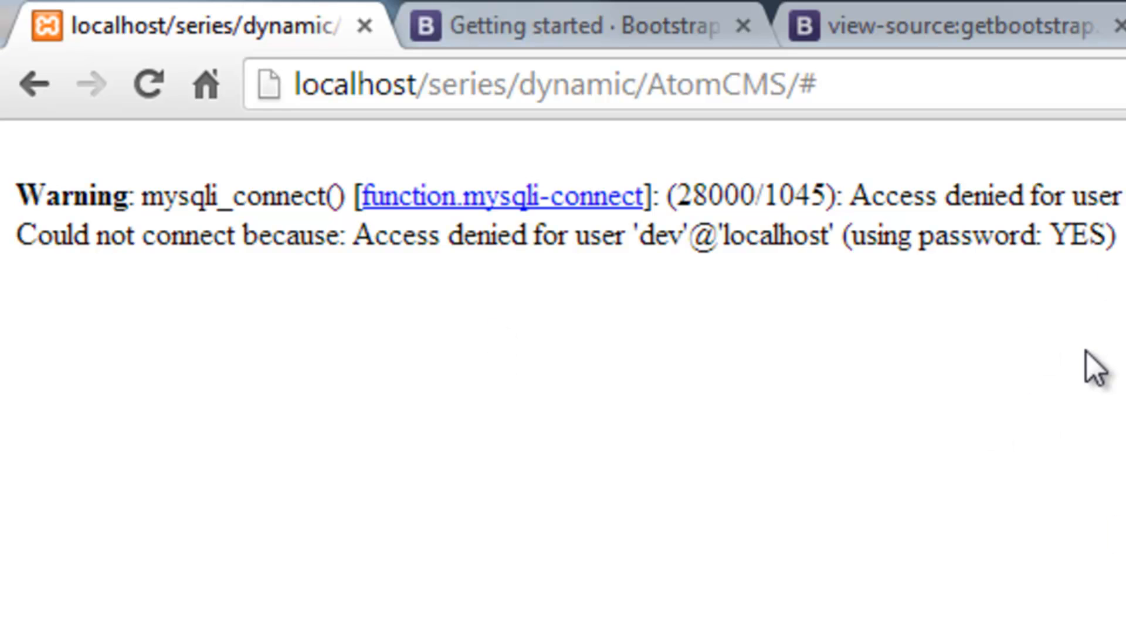
pyautogui.moveTo(695, 294)
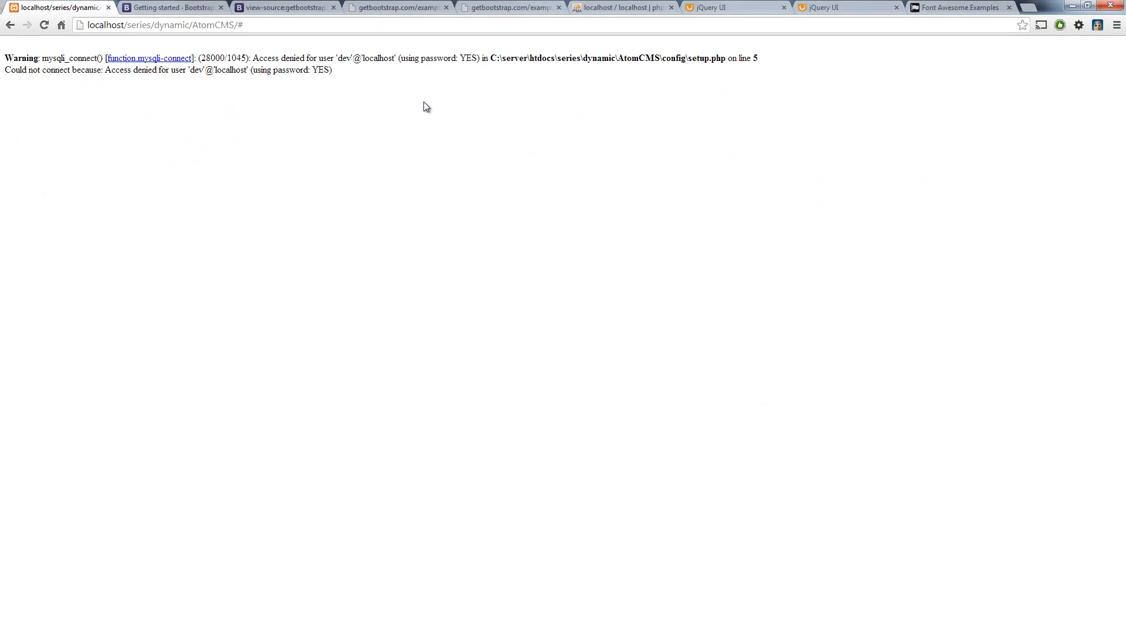
pyautogui.moveTo(427, 432)
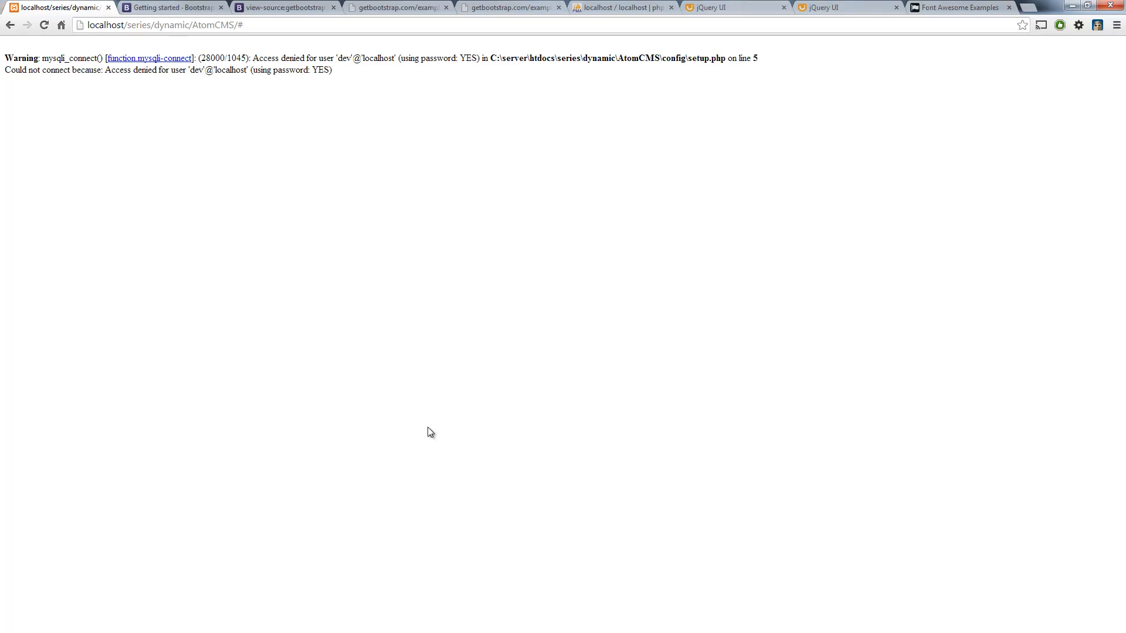
pyautogui.moveTo(315, 66)
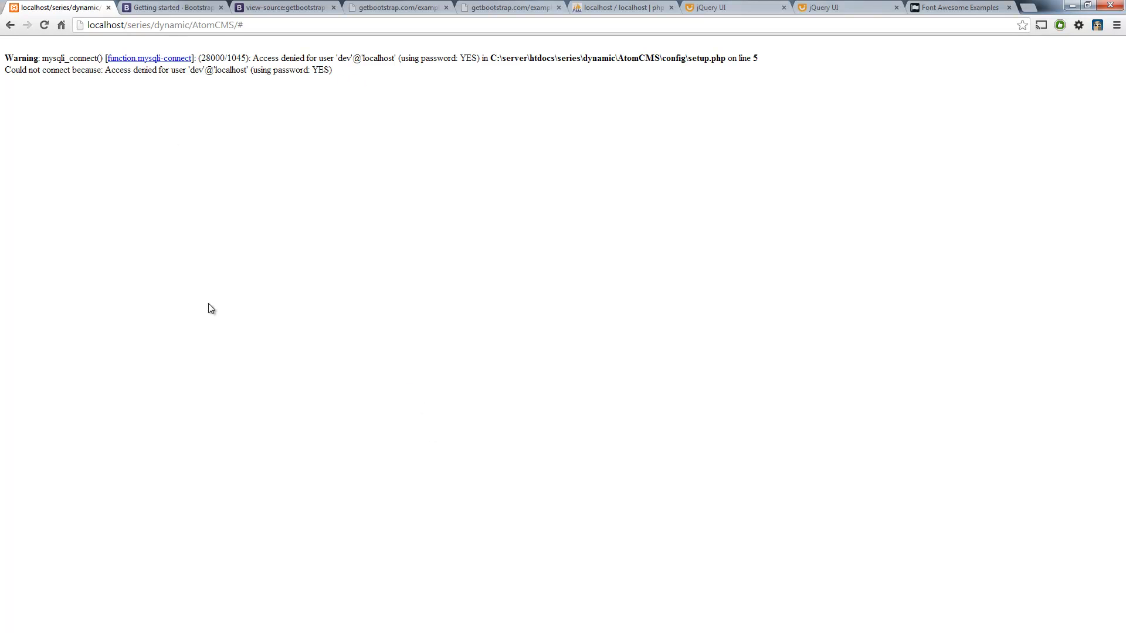
pyautogui.moveTo(323, 101)
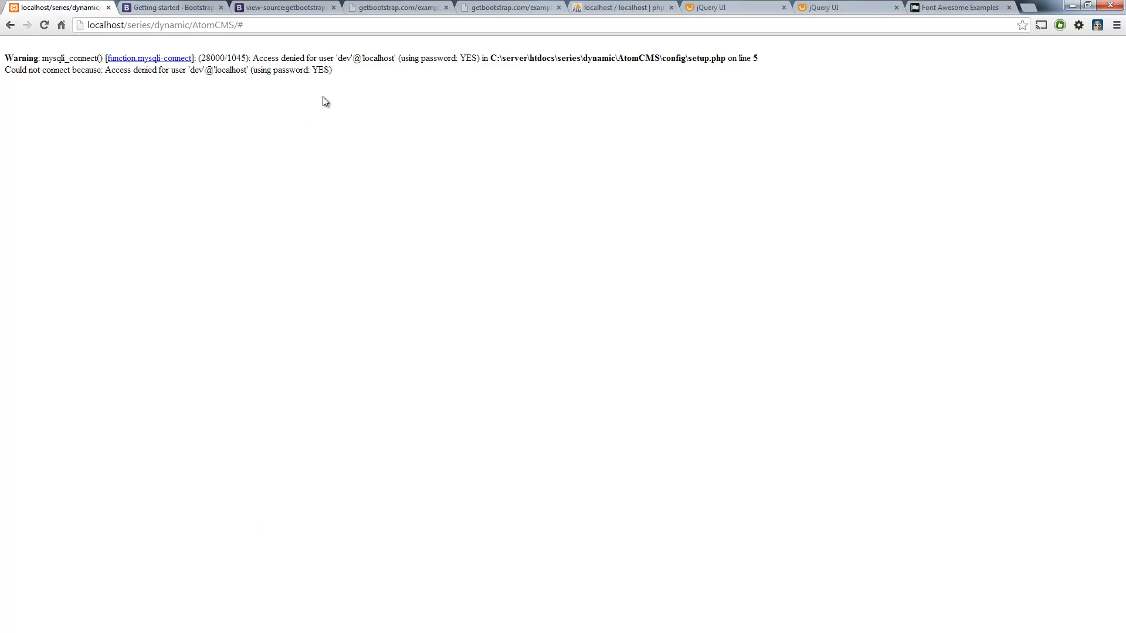
pyautogui.moveTo(379, 205)
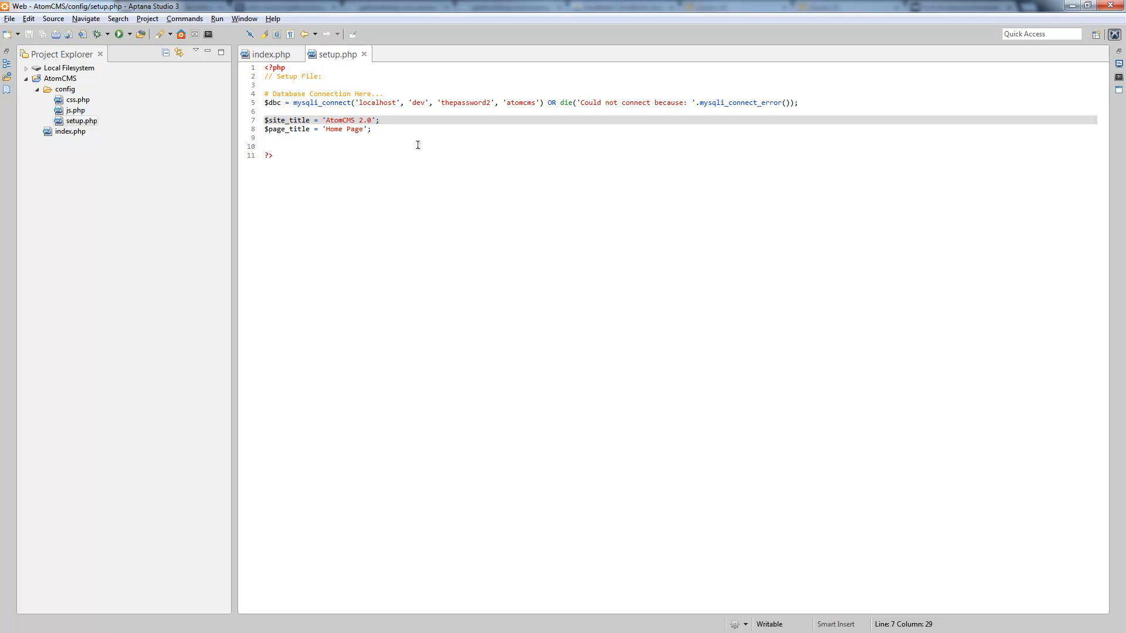
pyautogui.click(380, 119)
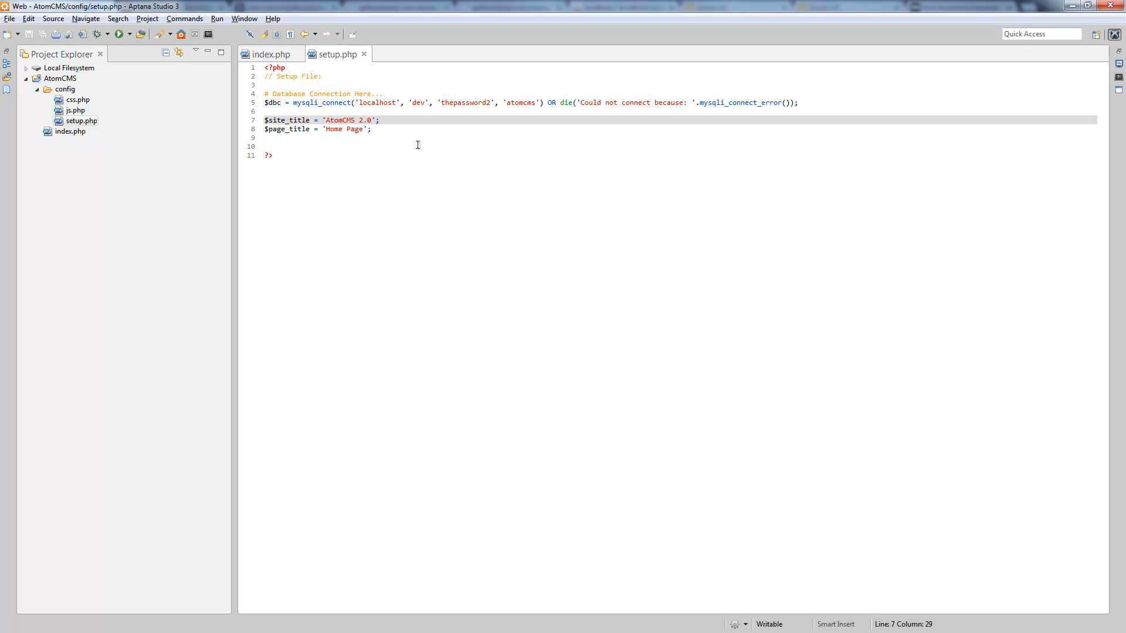
pyautogui.click(380, 120)
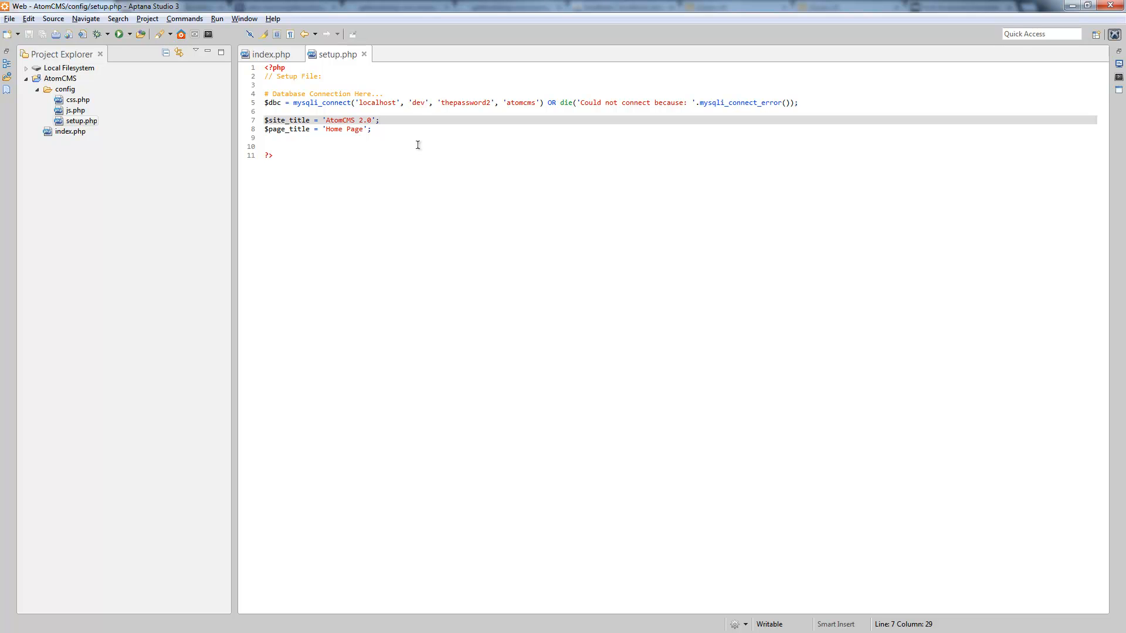
pyautogui.click(380, 120)
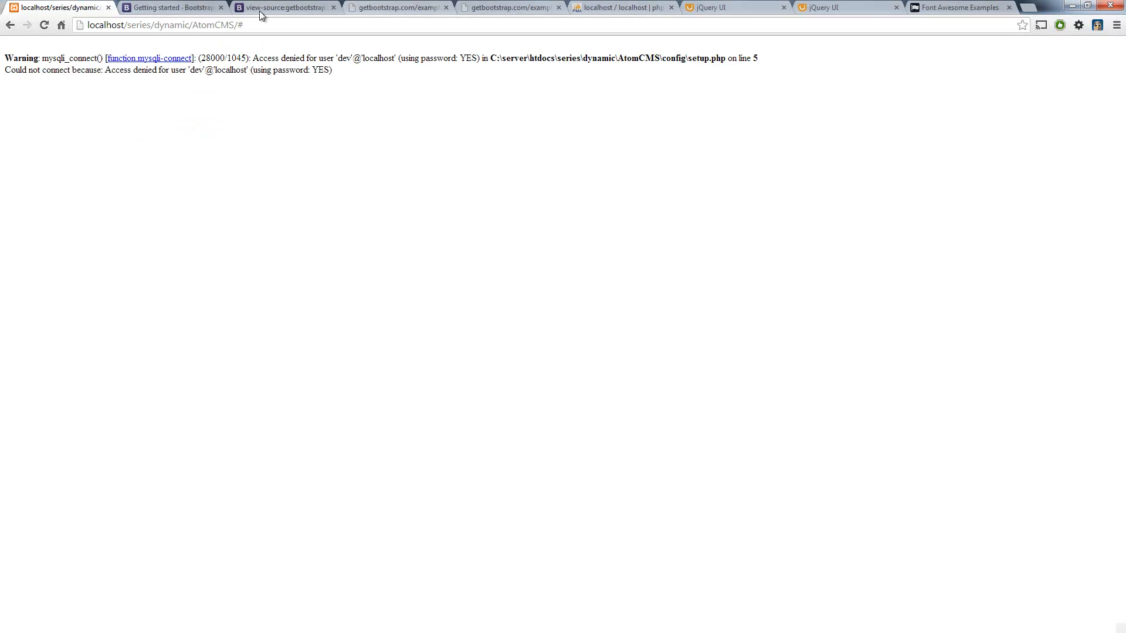
# Switch to the localhost phpMyAdmin tab showing dev@localhost privileges on atomcms
pyautogui.click(621, 7)
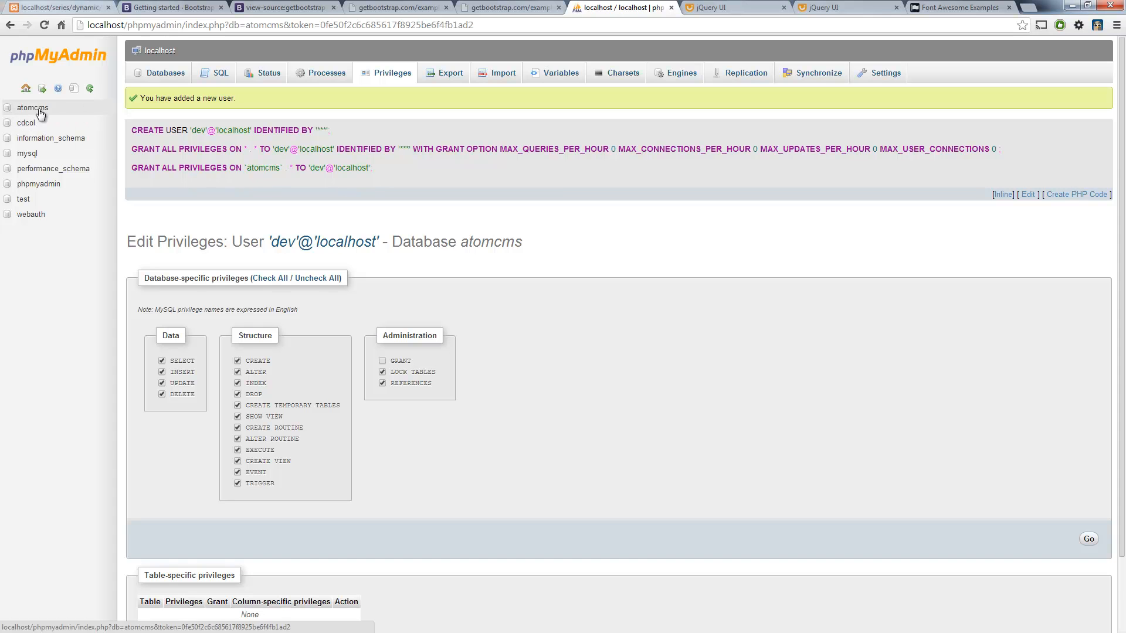